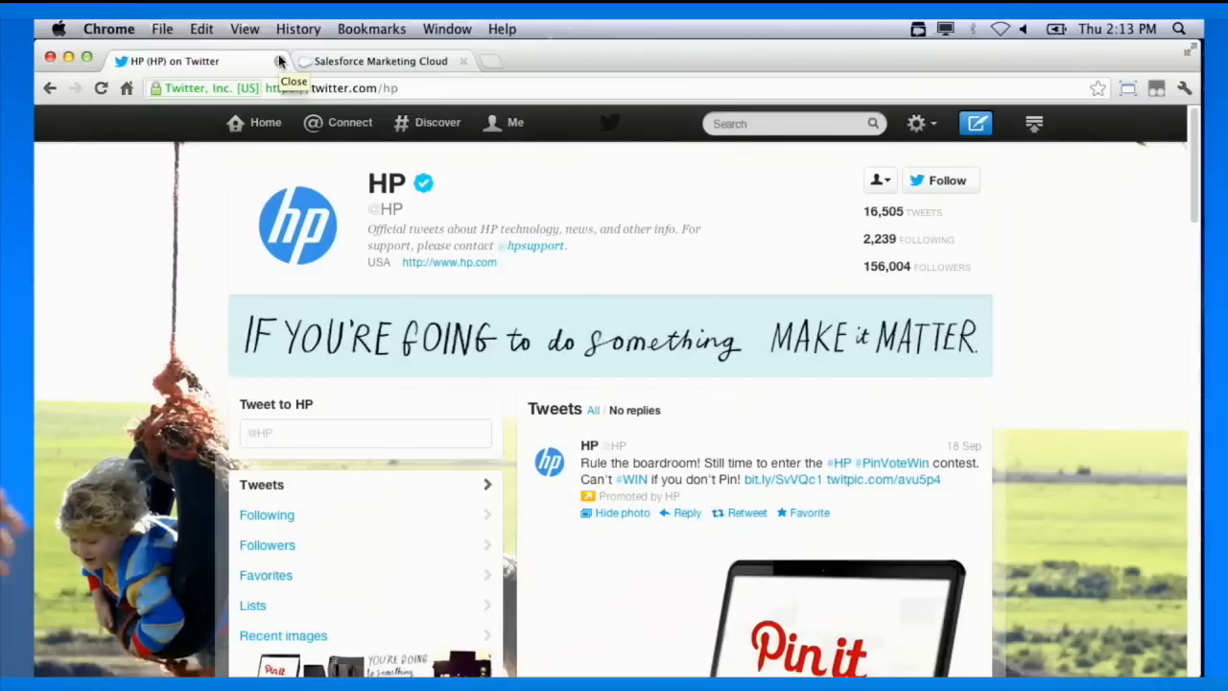
mouse_move(172, 204)
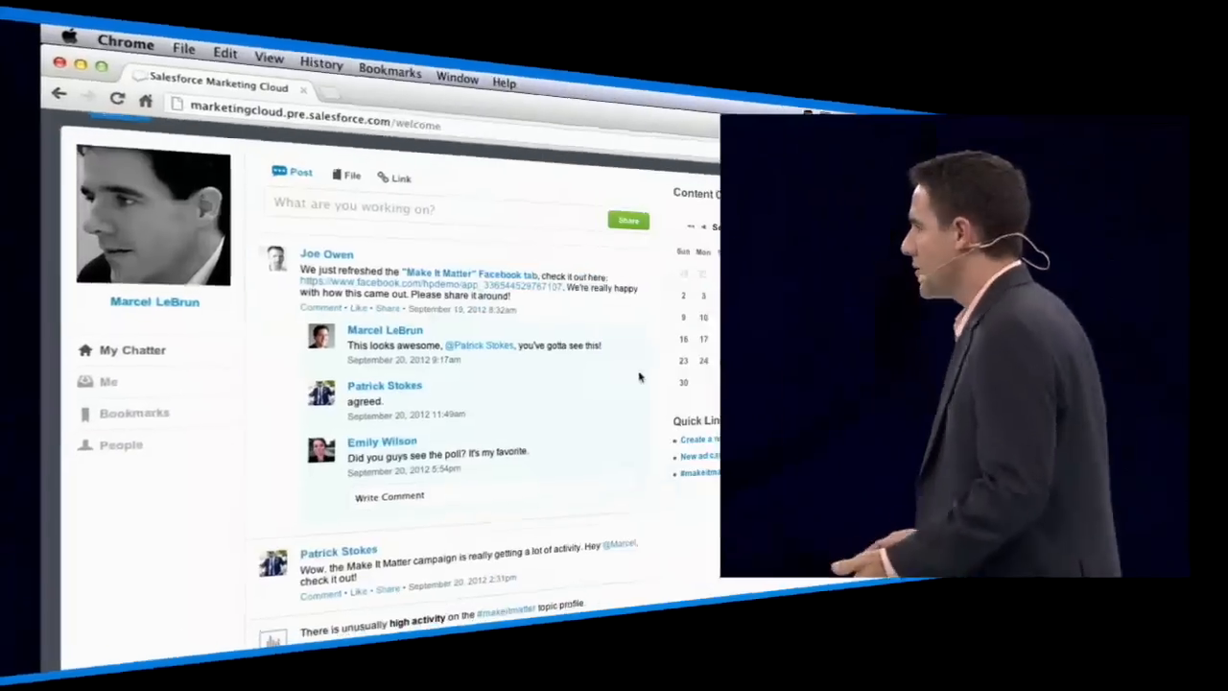
scroll("down", 3)
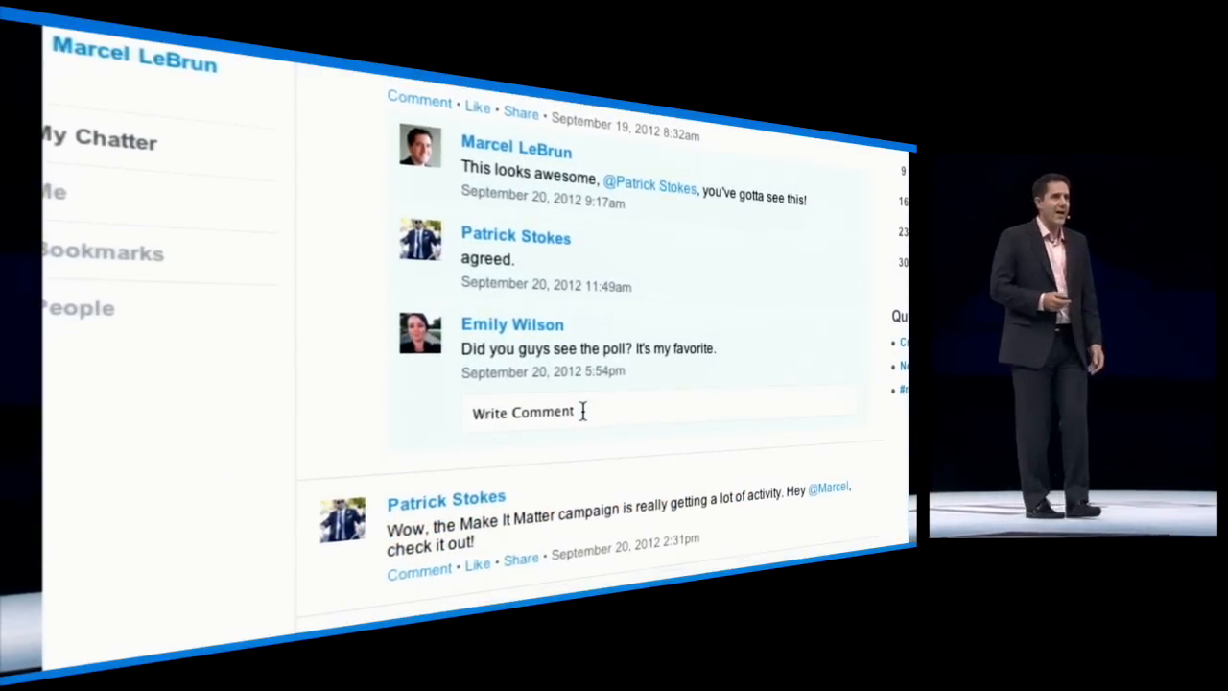
scroll("down", 3)
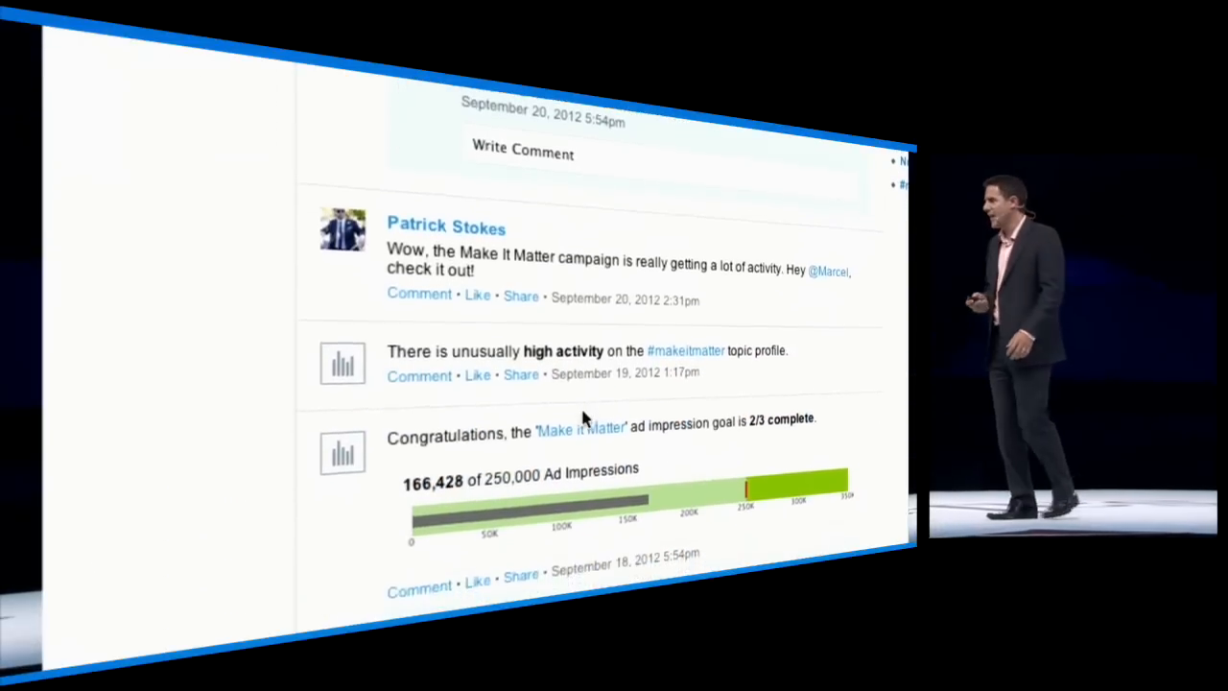
scroll("down", 3)
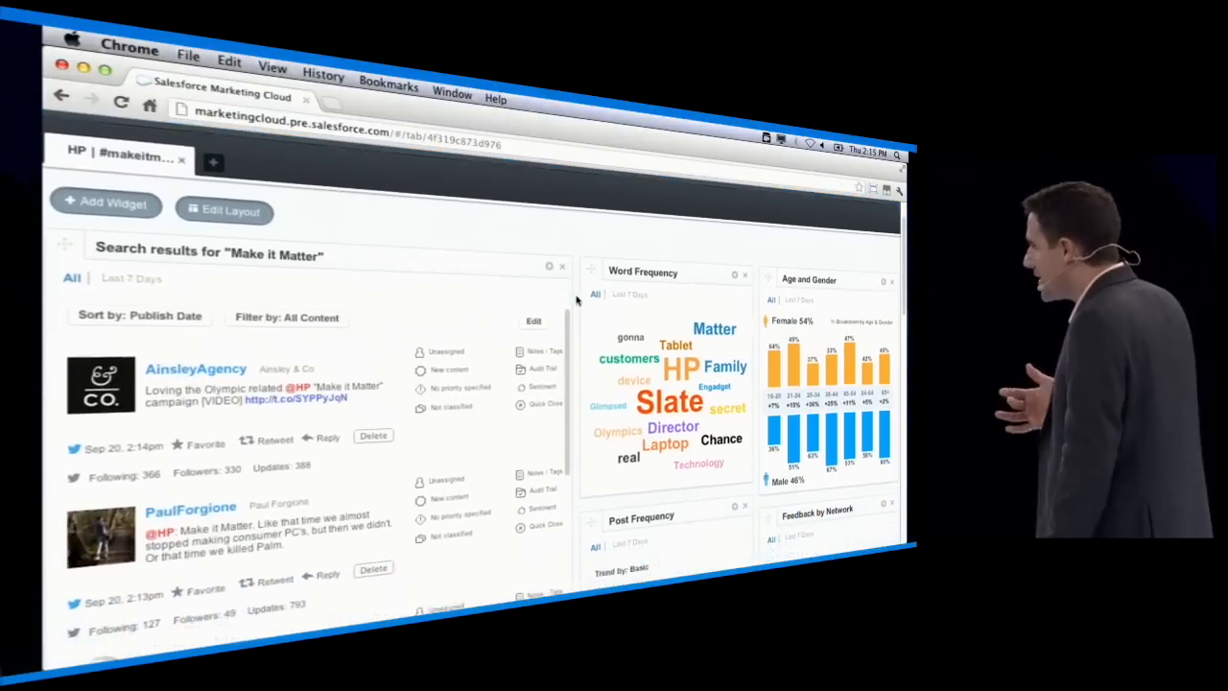
Scroll through the 'Make it Matter' search results on the HP #makeitmatter dashboard.
scroll("down", 3)
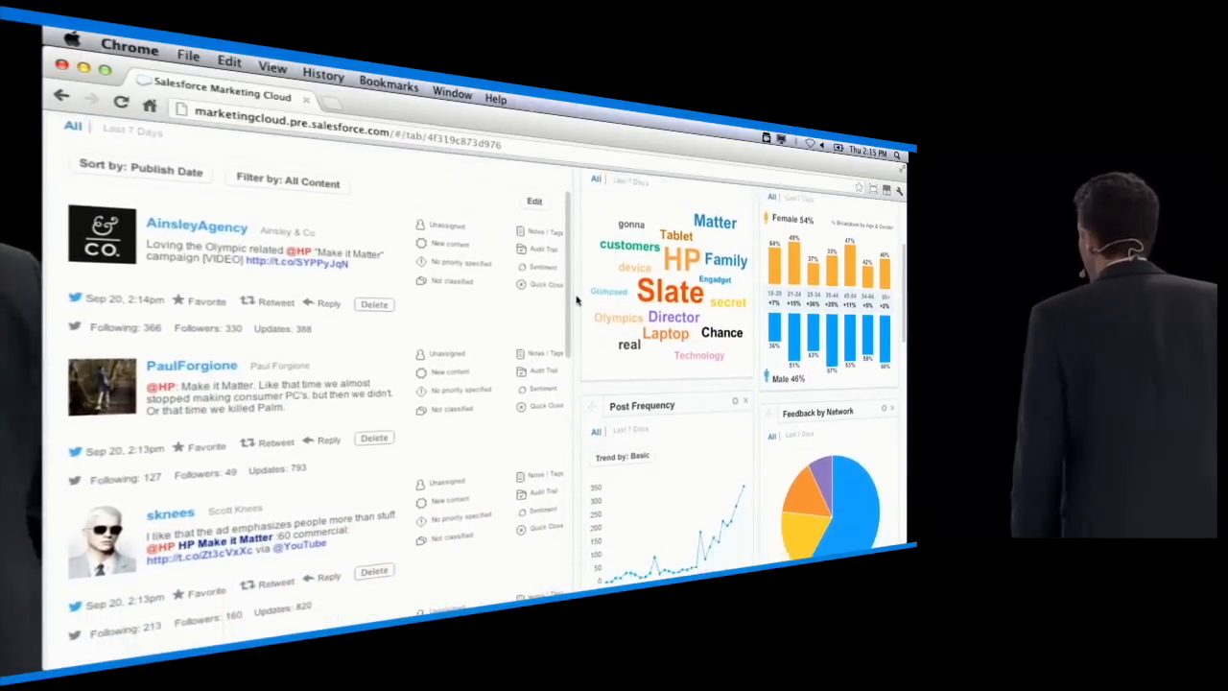
scroll("down", 3)
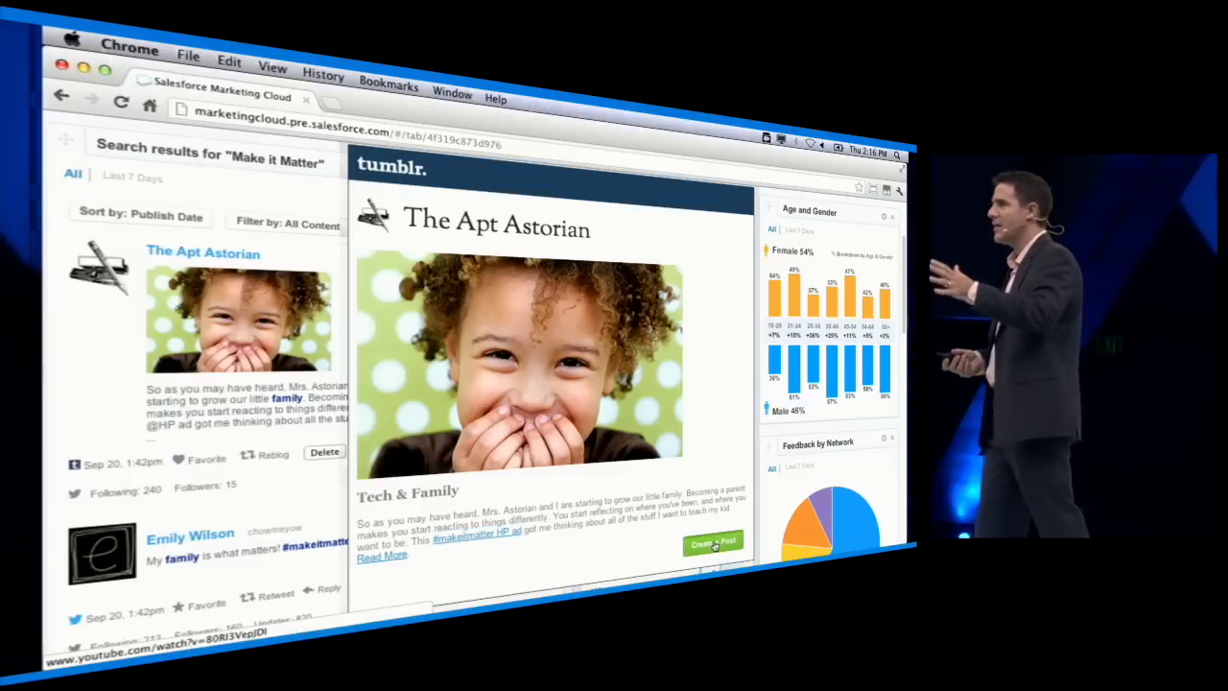
Share The Apt Astorian's post to HP Facebook and Twitter: 'We love how much our video has inspired this parent to be!'.
left_click(711, 543)
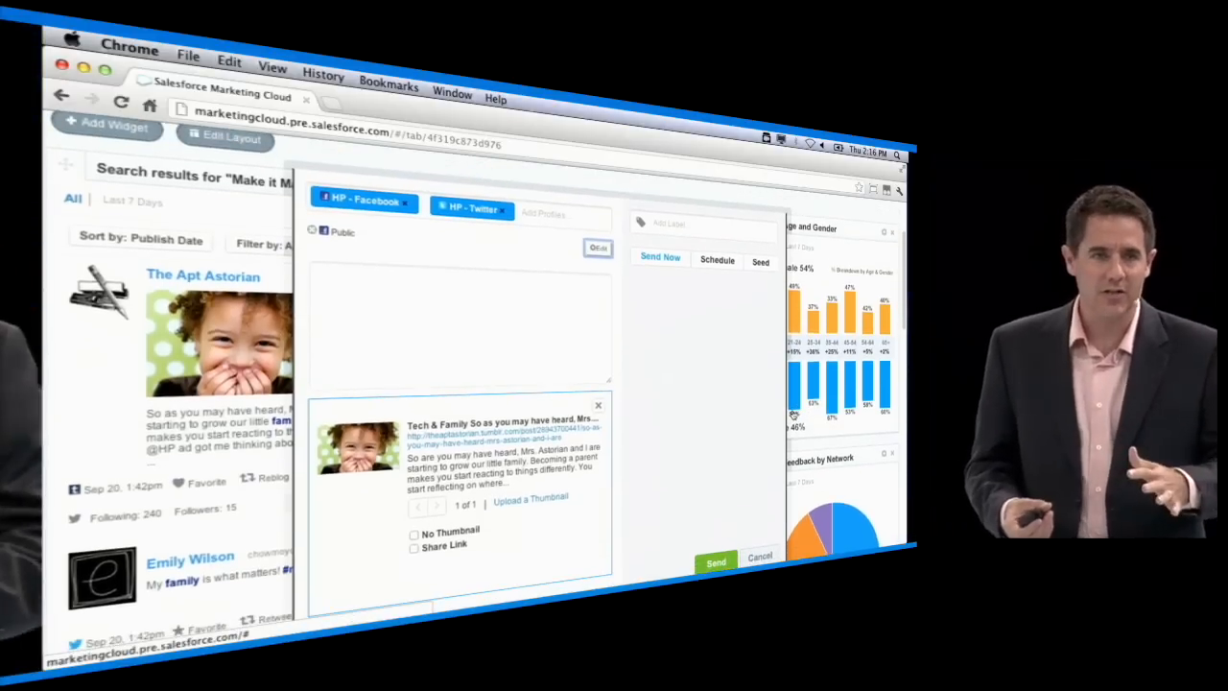
left_click(461, 326)
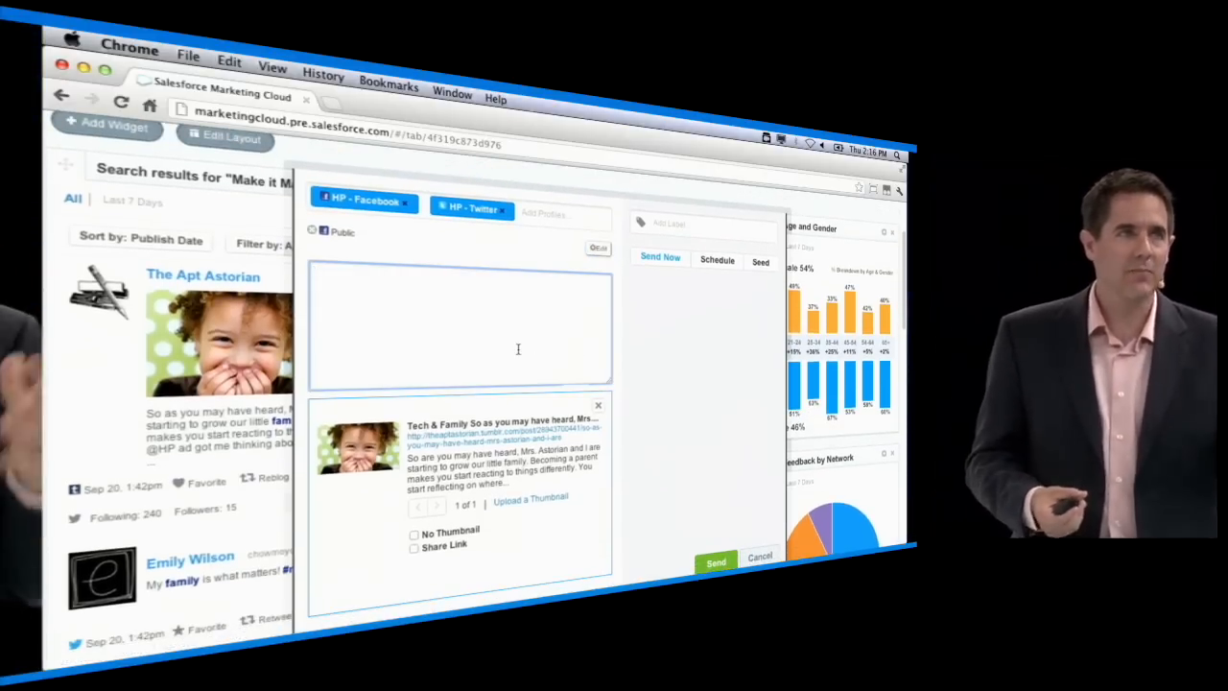
type("We love how much our video has inspired this parent to be!")
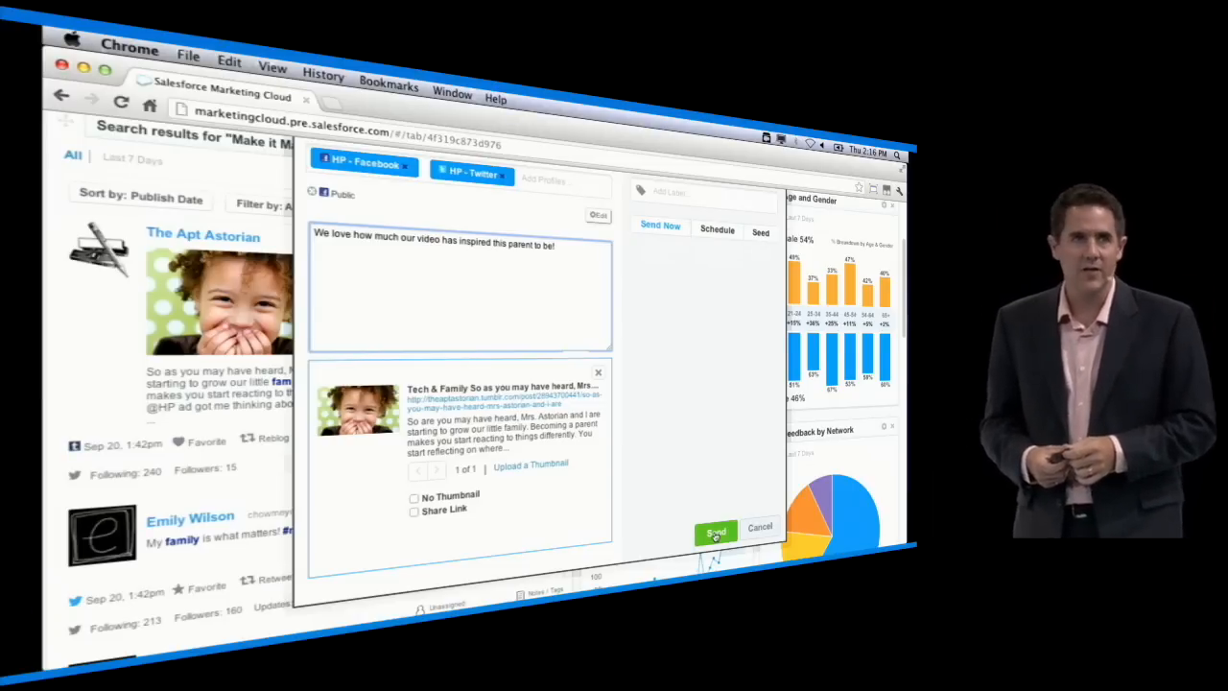
left_click(714, 533)
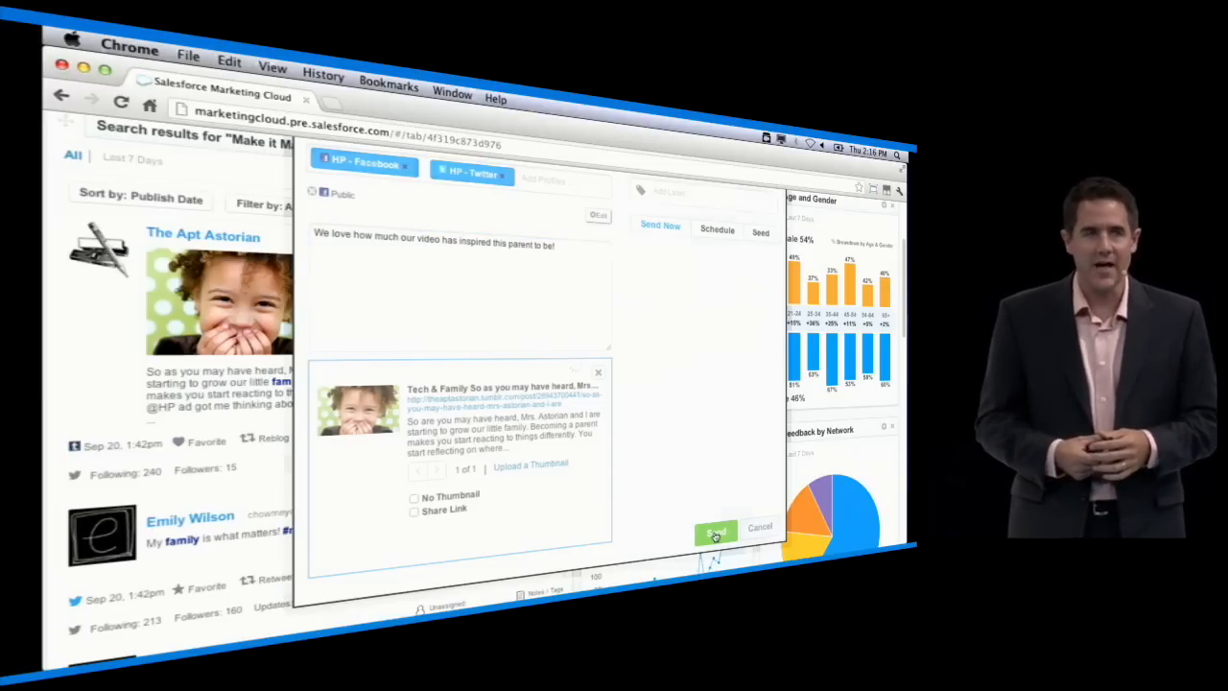
left_click(715, 532)
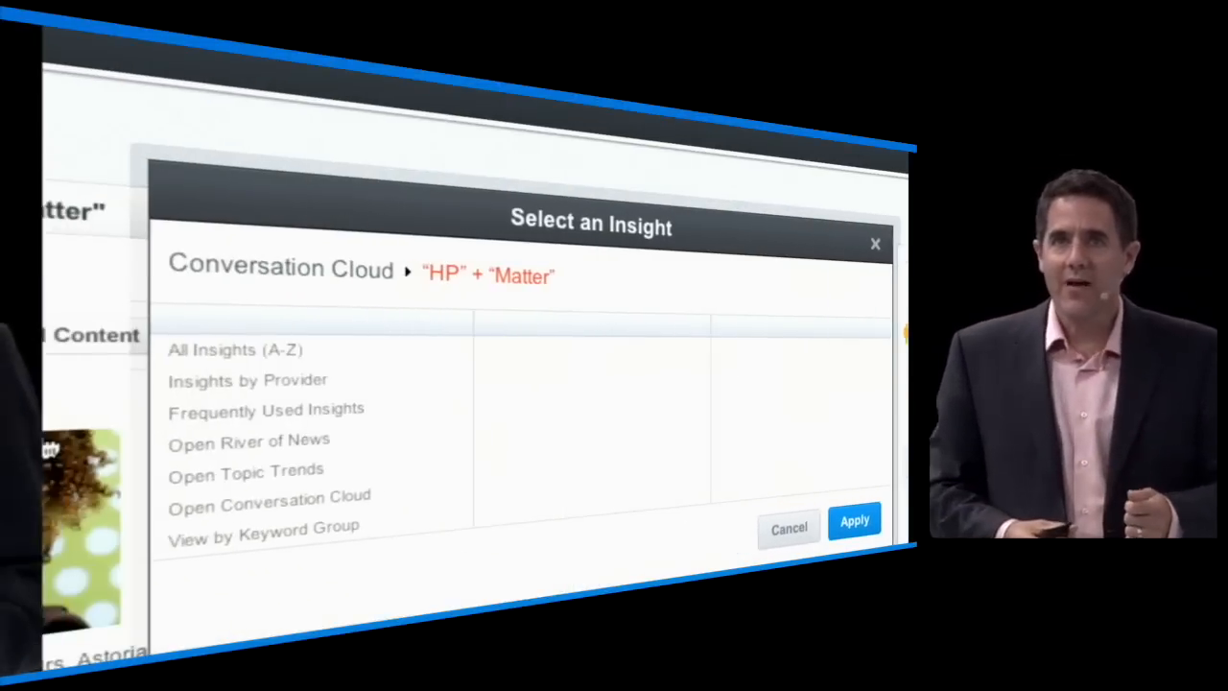
mouse_move(303, 391)
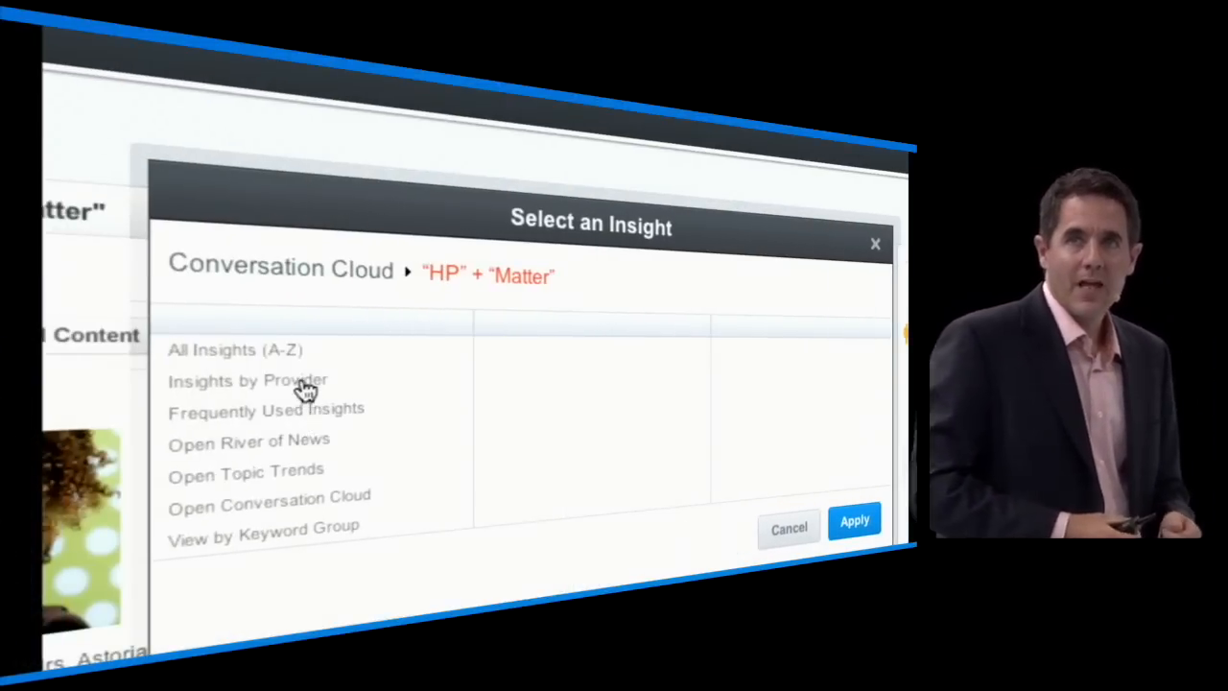
Browse insight providers (Demographics, Sentiment, Klout, OpenCalais) and pick OpenAmplify's Topics Advocated.
left_click(248, 380)
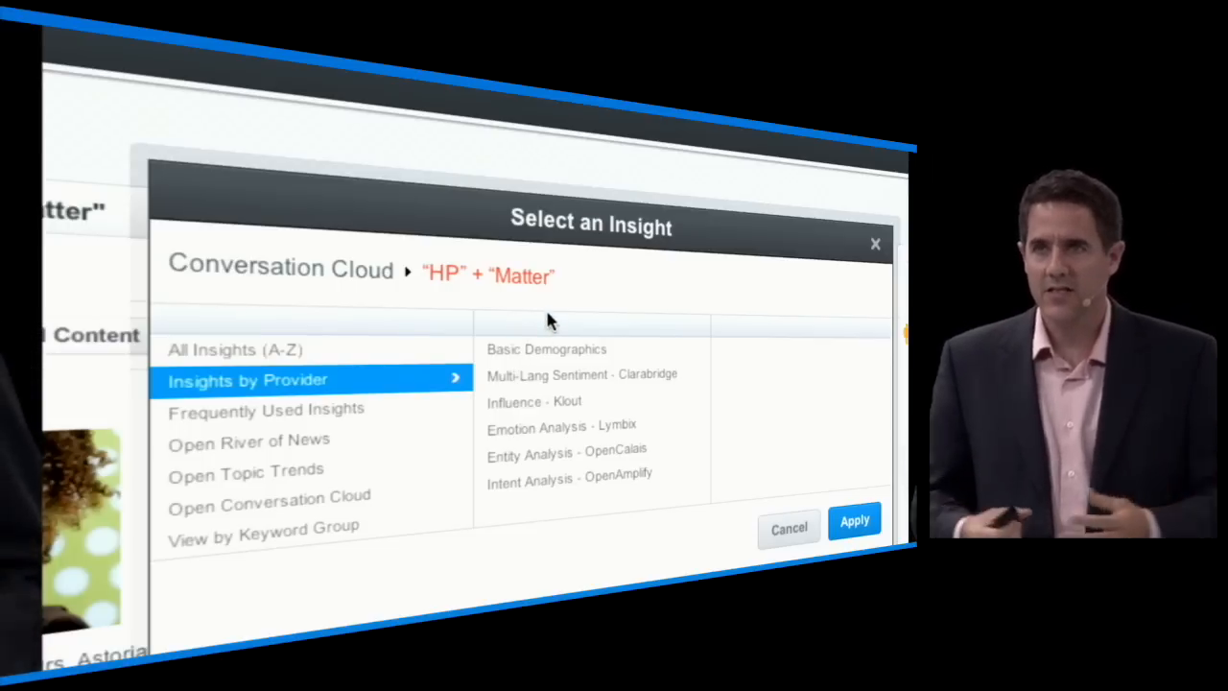
left_click(545, 348)
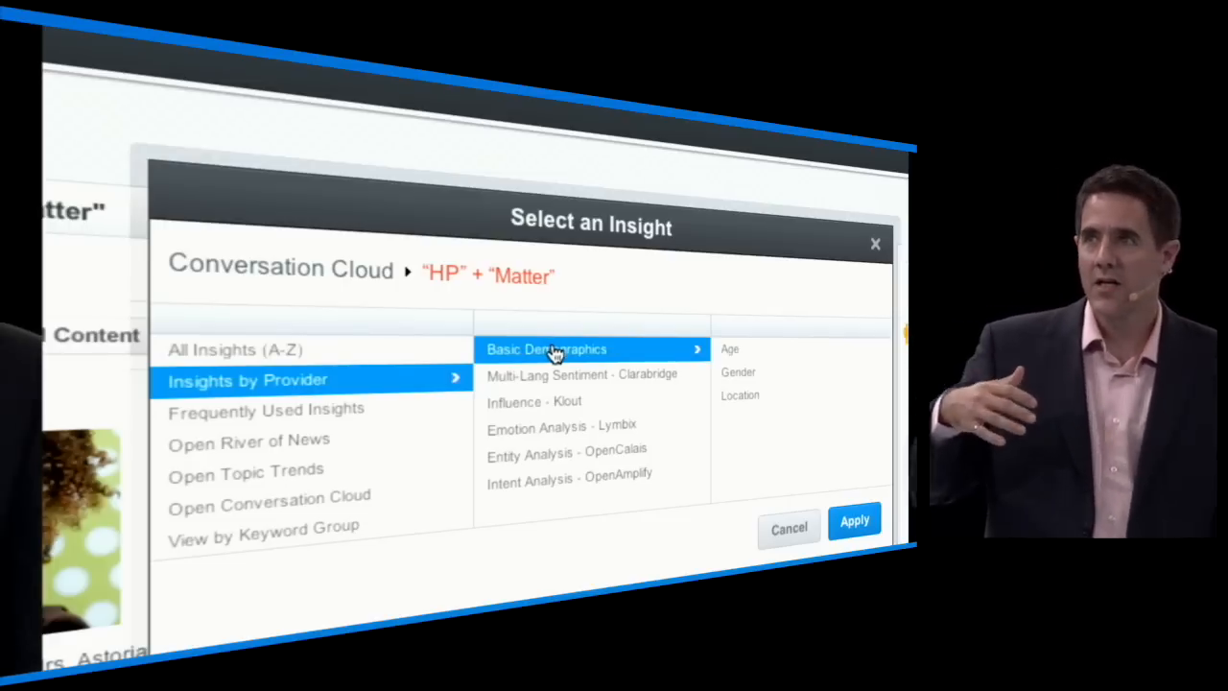
mouse_move(555, 381)
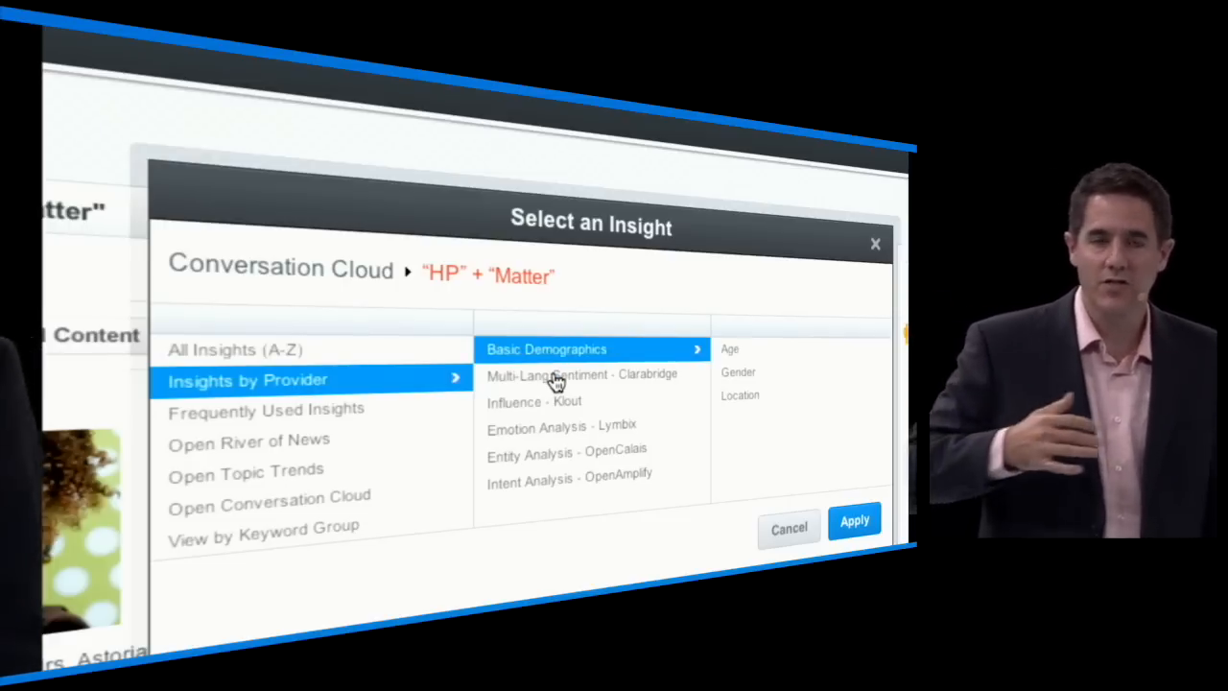
left_click(576, 374)
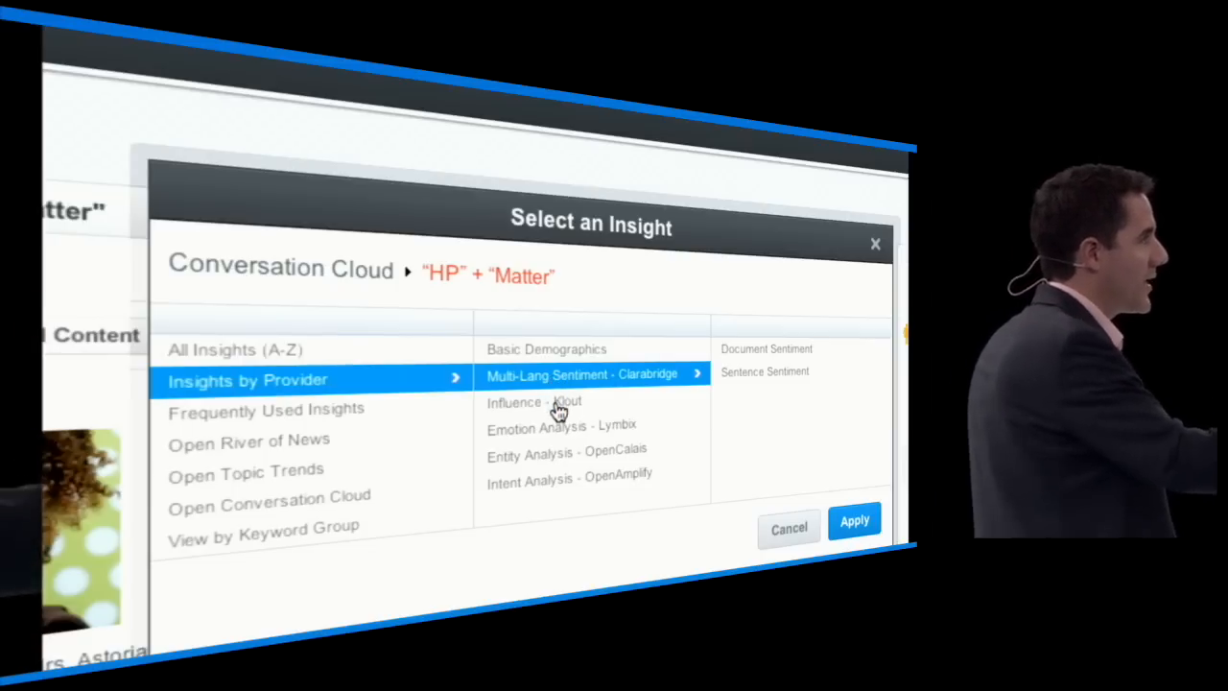
left_click(533, 402)
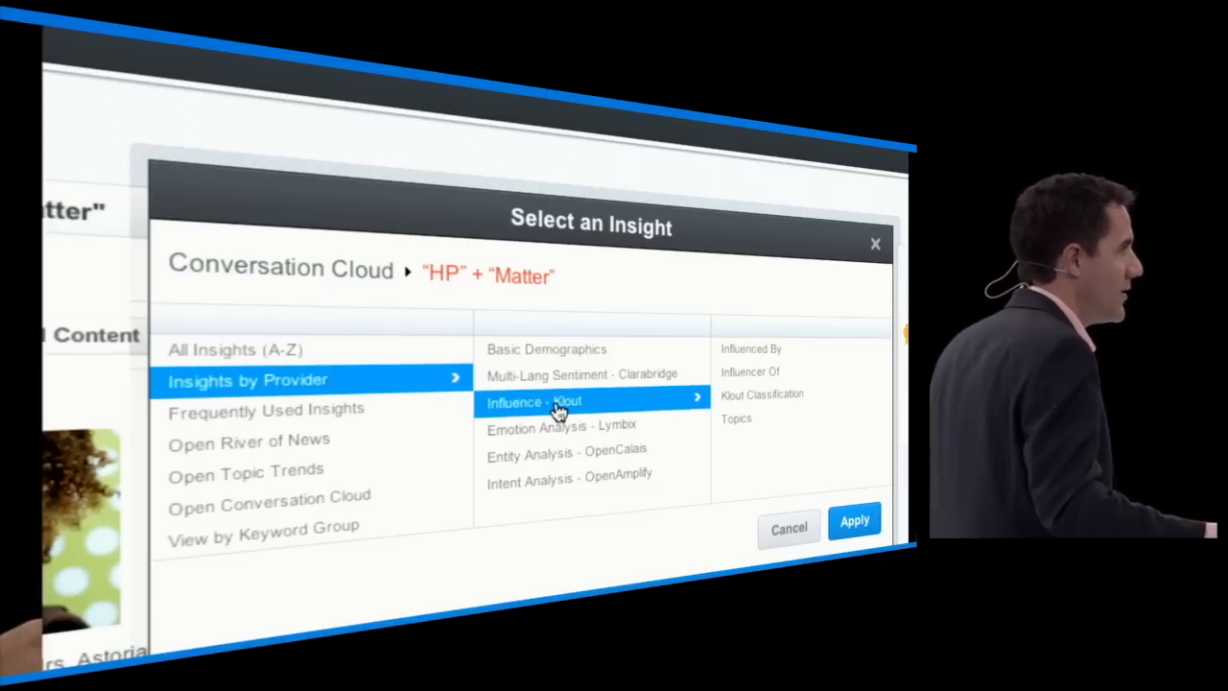
mouse_move(571, 403)
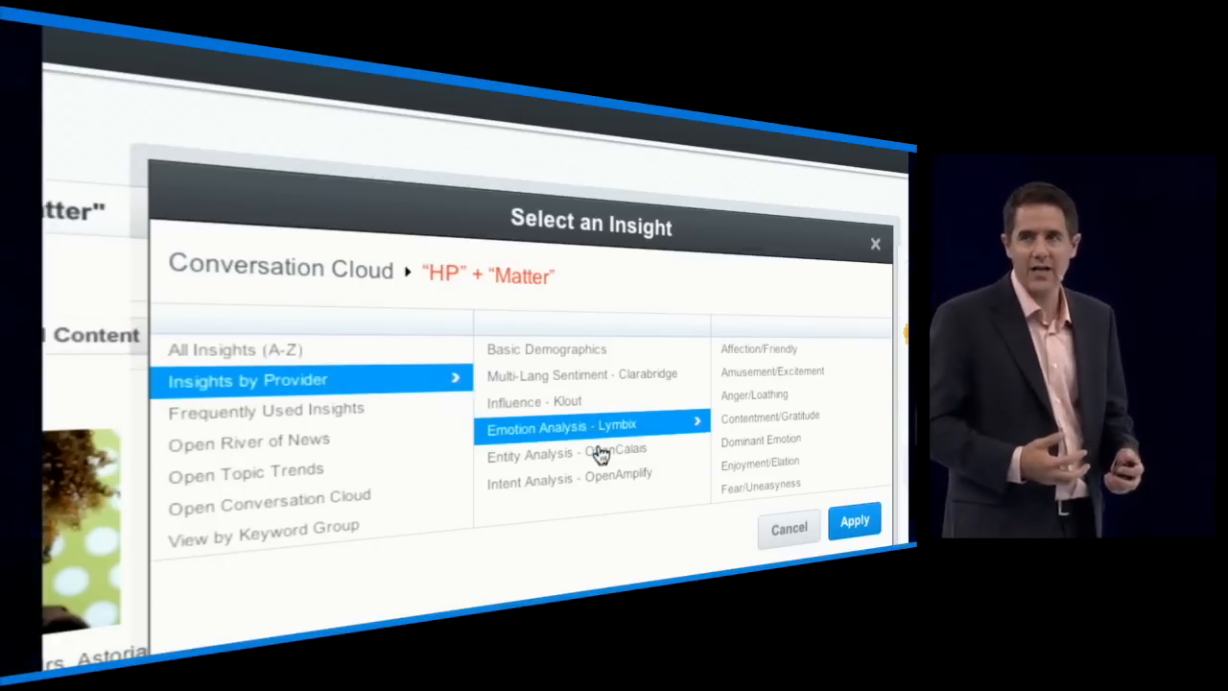
left_click(566, 452)
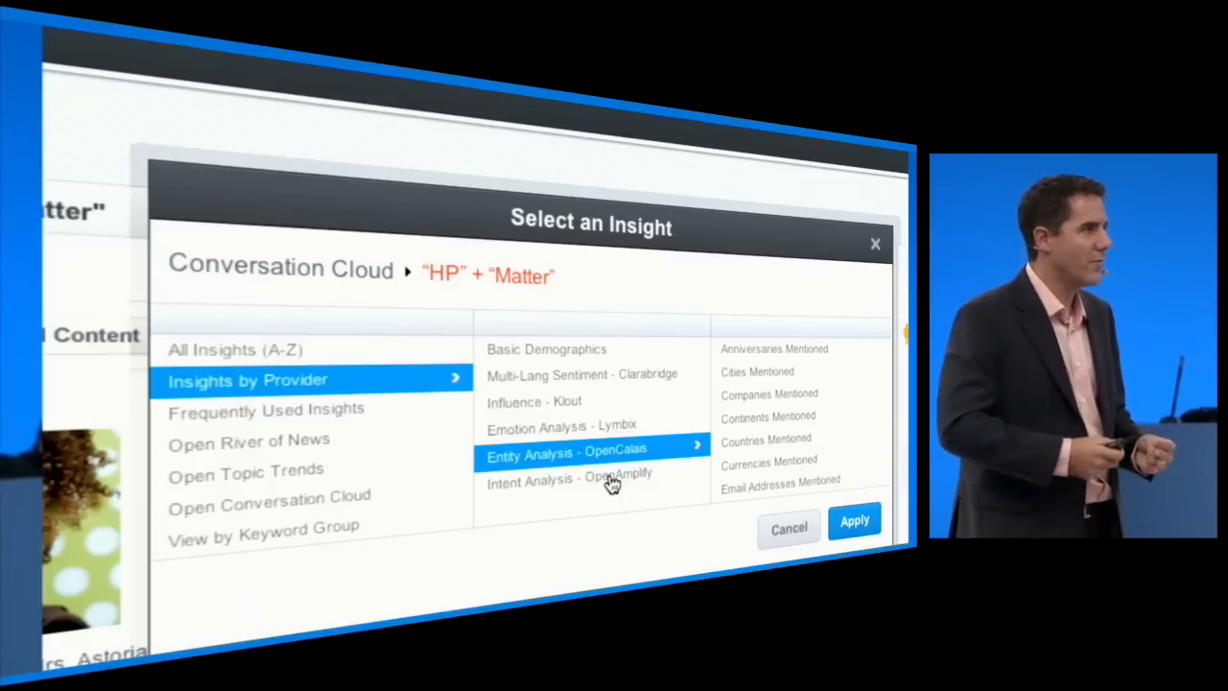
left_click(569, 480)
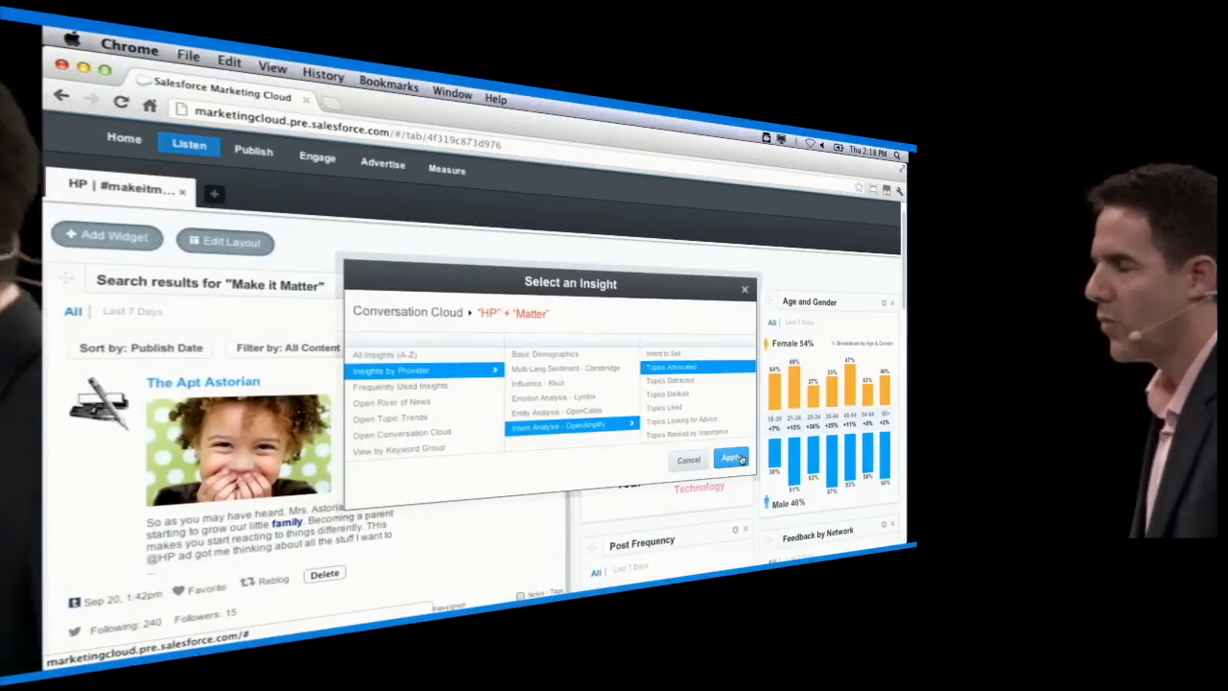
Apply the Topics Advocated insight and add its 'HP' + 'Matter' chart to the dashboard.
left_click(731, 459)
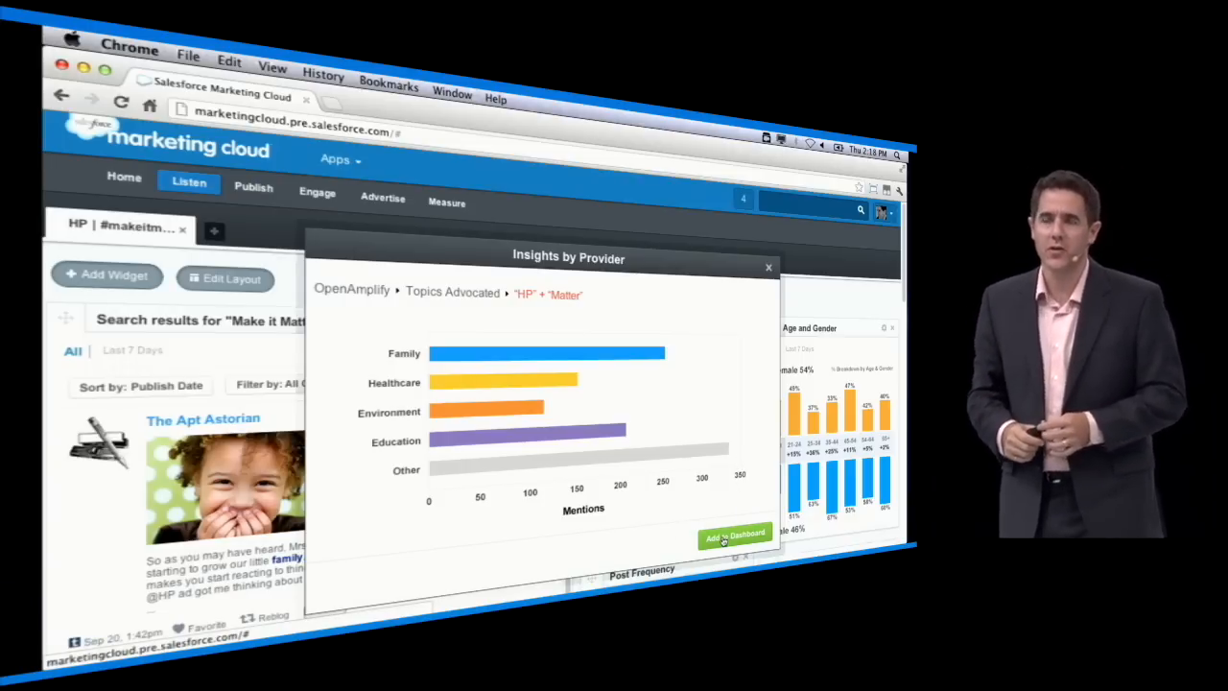
left_click(734, 538)
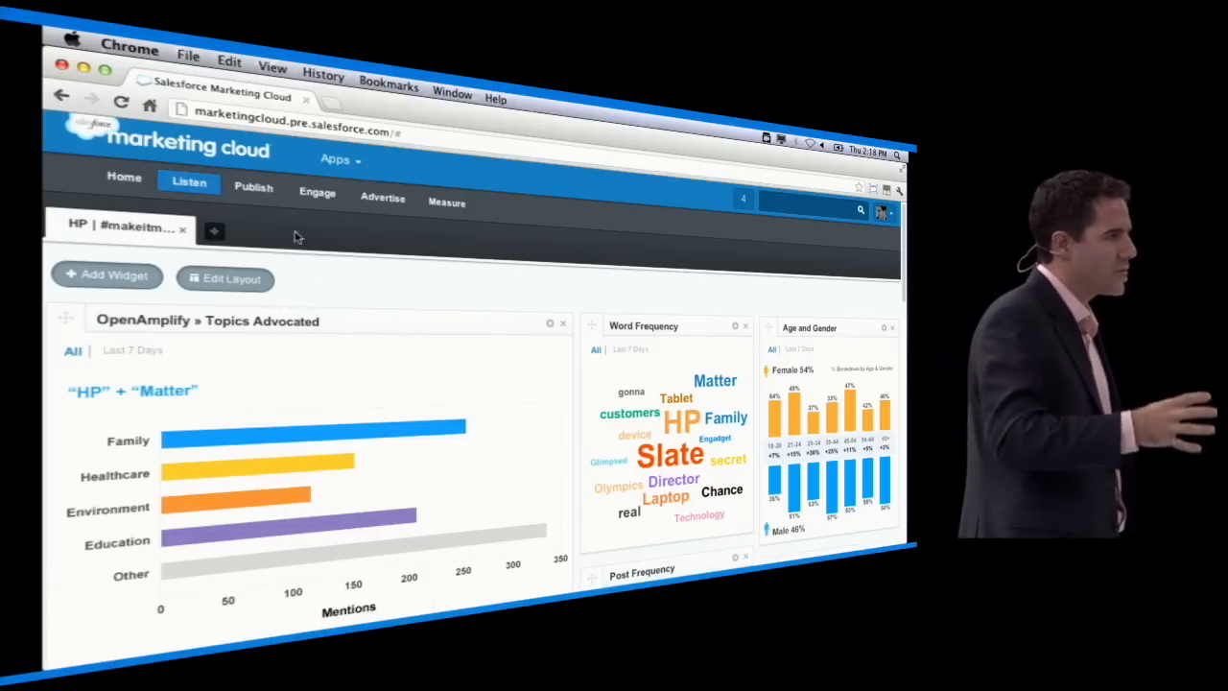
left_click(253, 188)
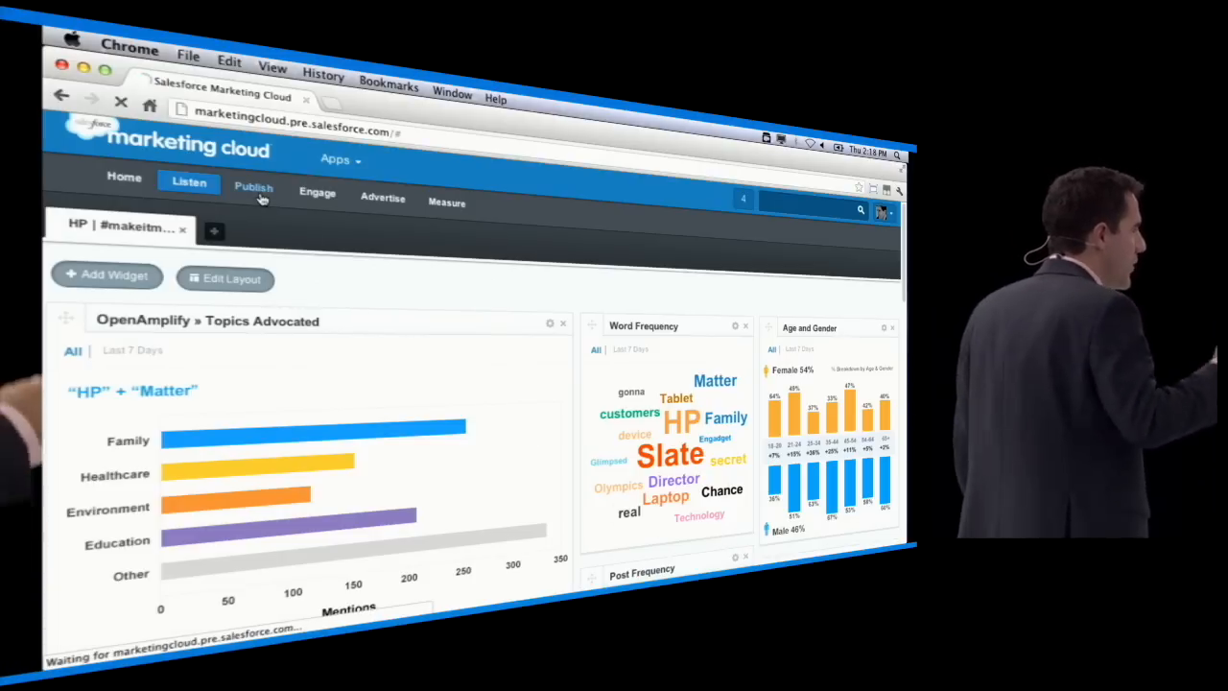
Scroll the Make It Matter Facebook tab preview past the product carousel, poll and puzzle.
left_click(253, 187)
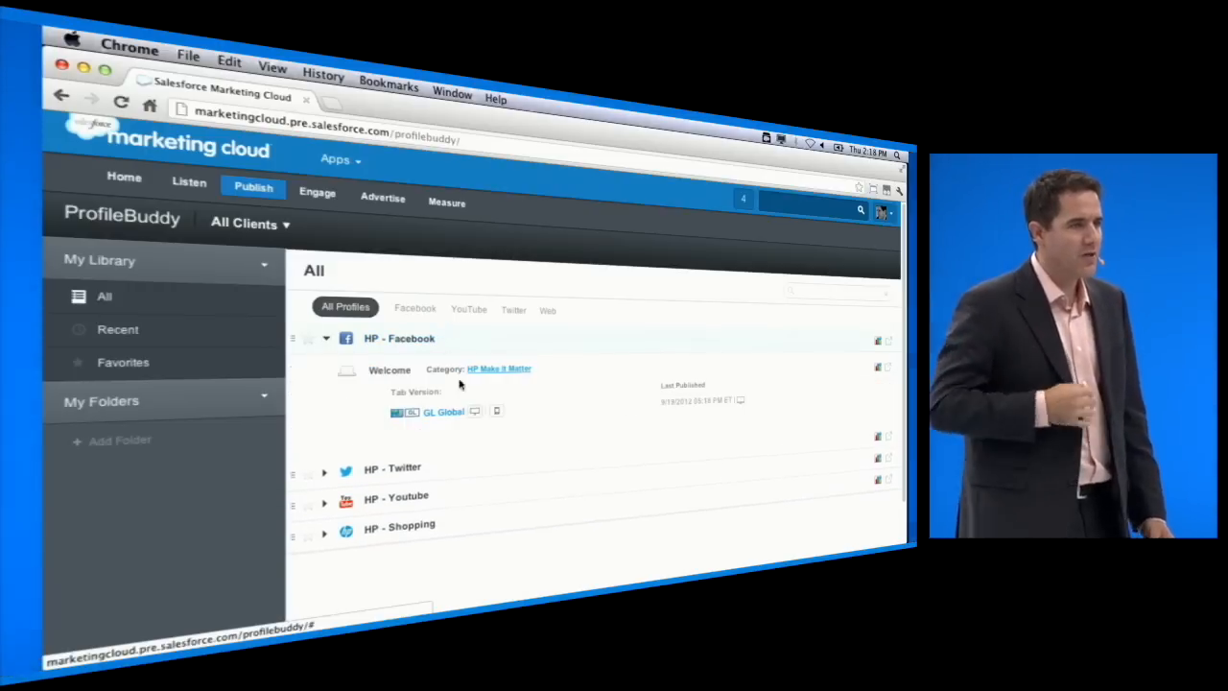
left_click(455, 412)
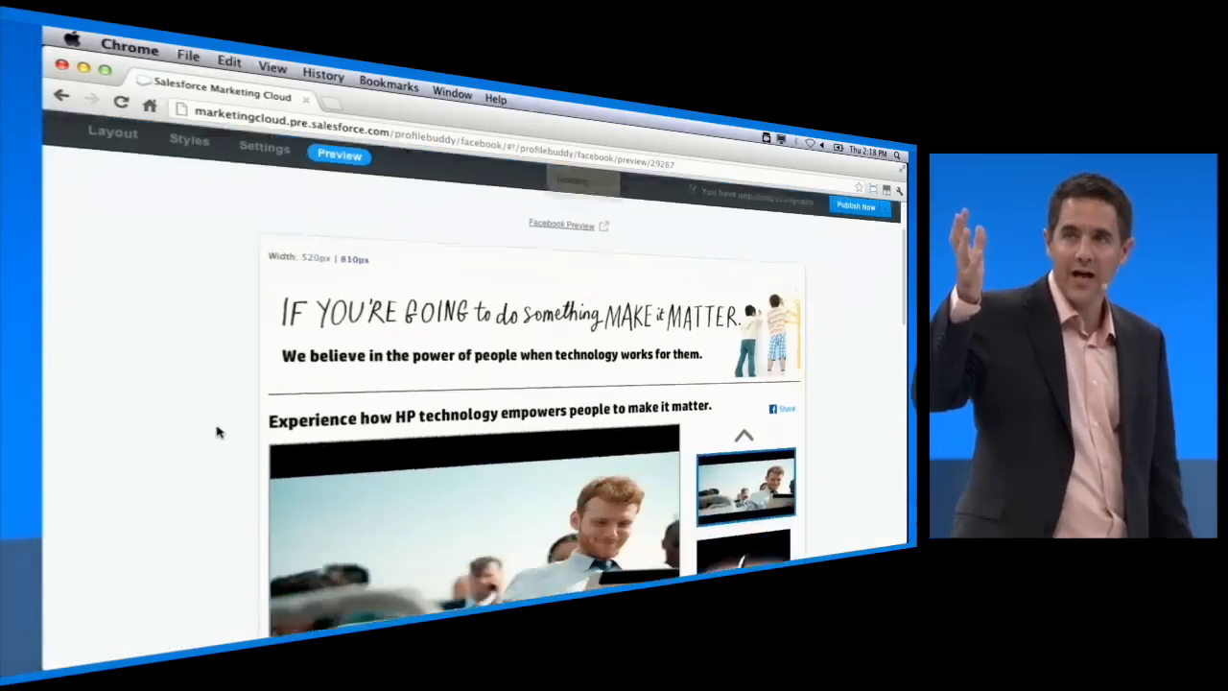
scroll("down", 3)
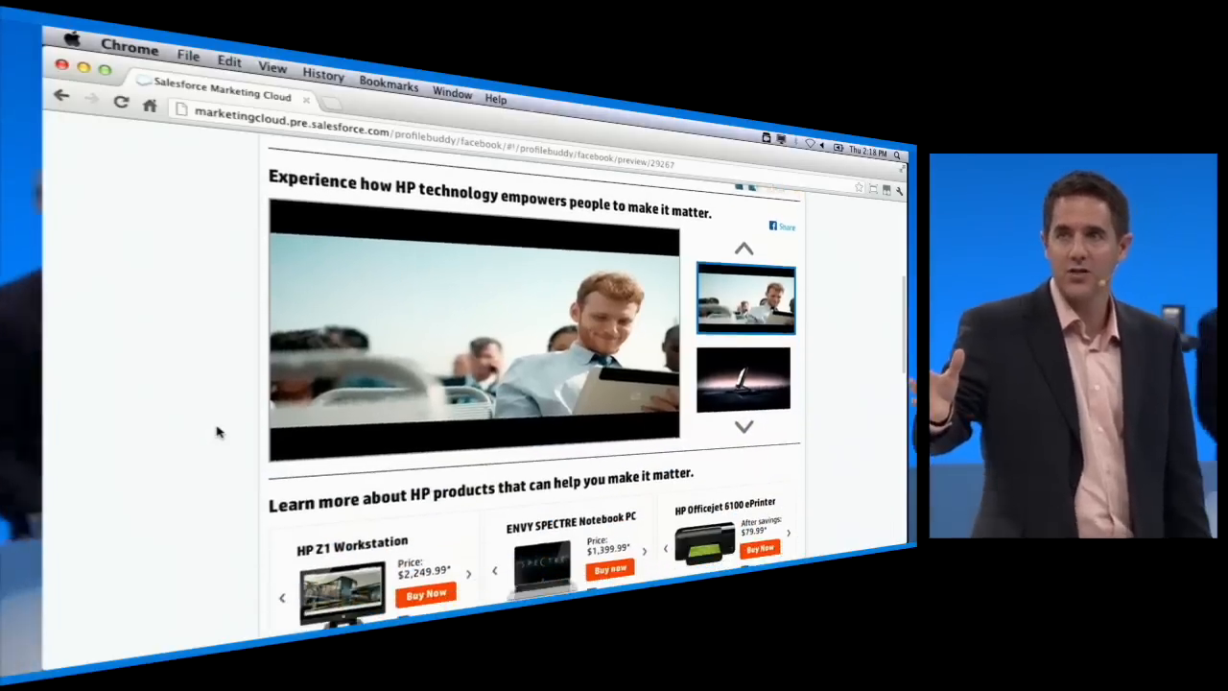
scroll("down", 3)
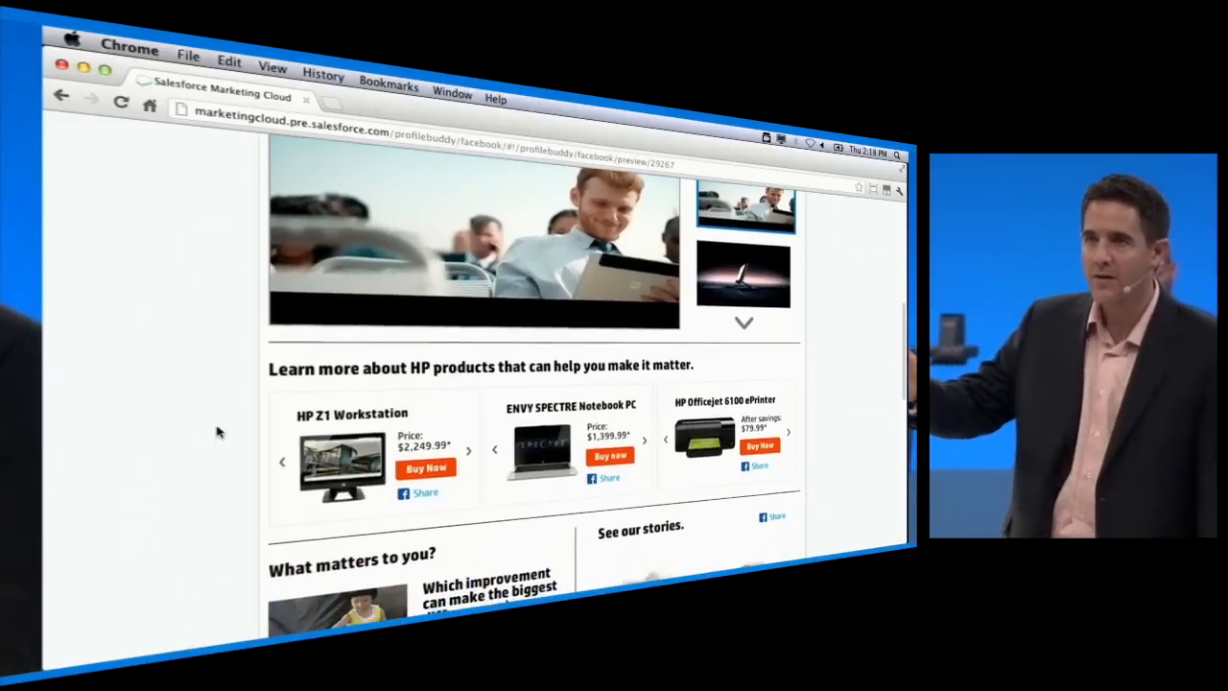
scroll("down", 3)
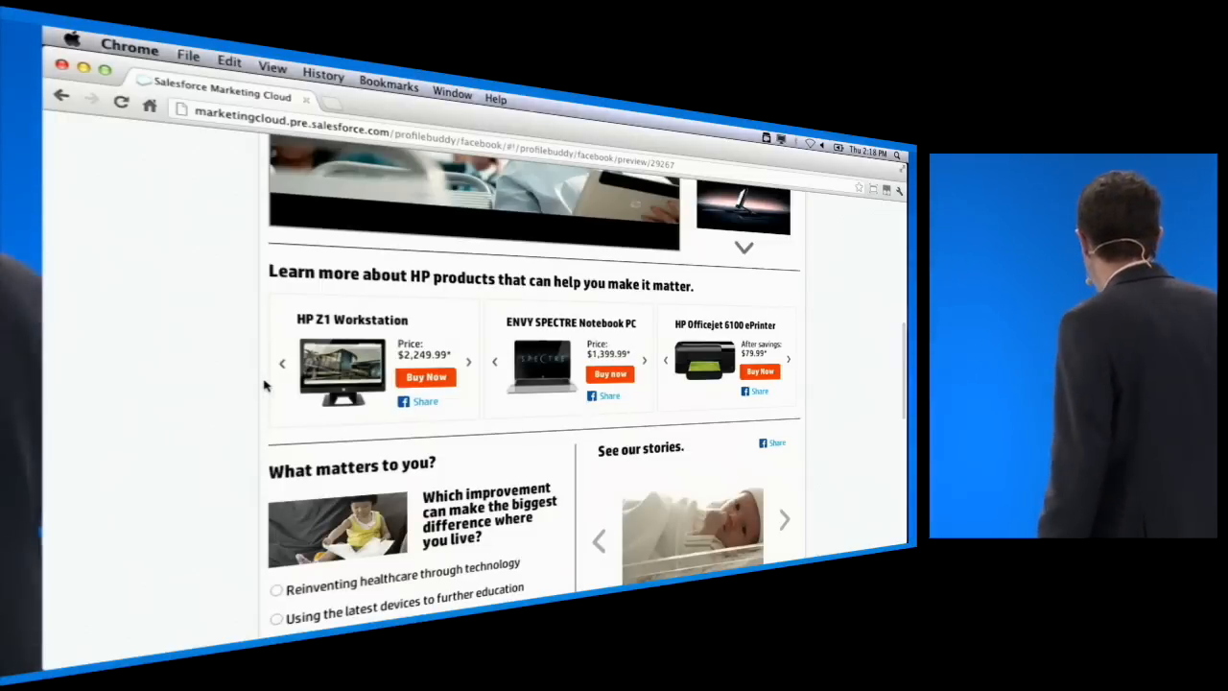
scroll("down", 3)
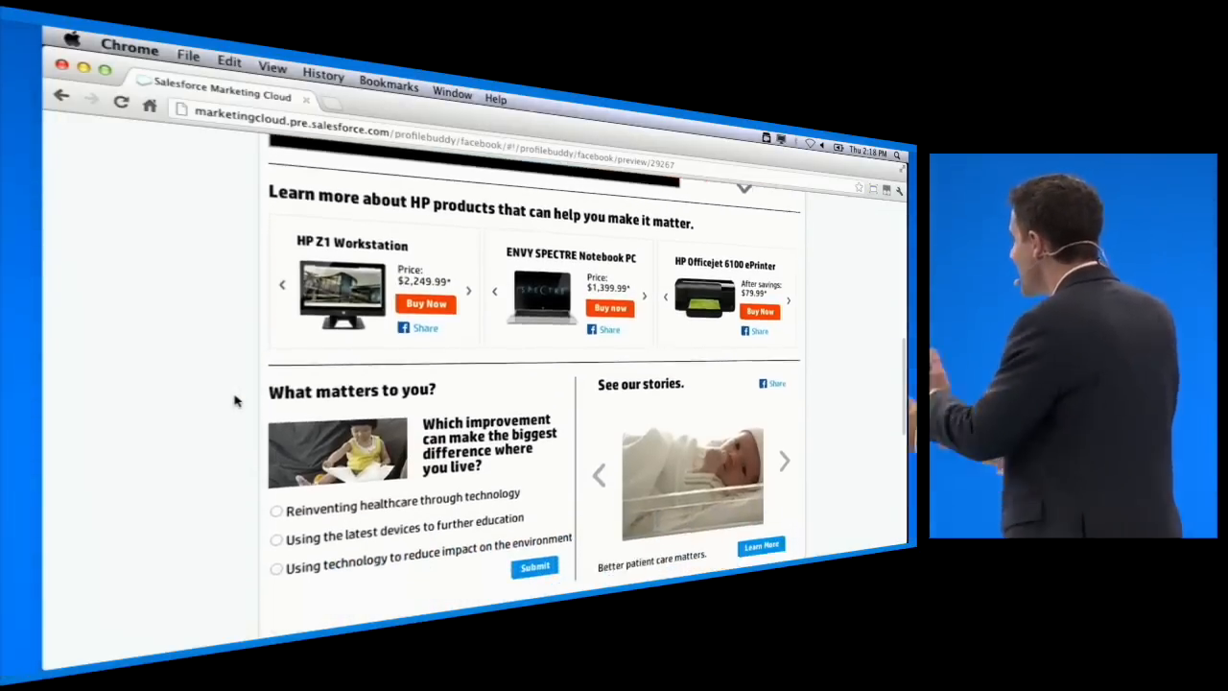
scroll("down", 3)
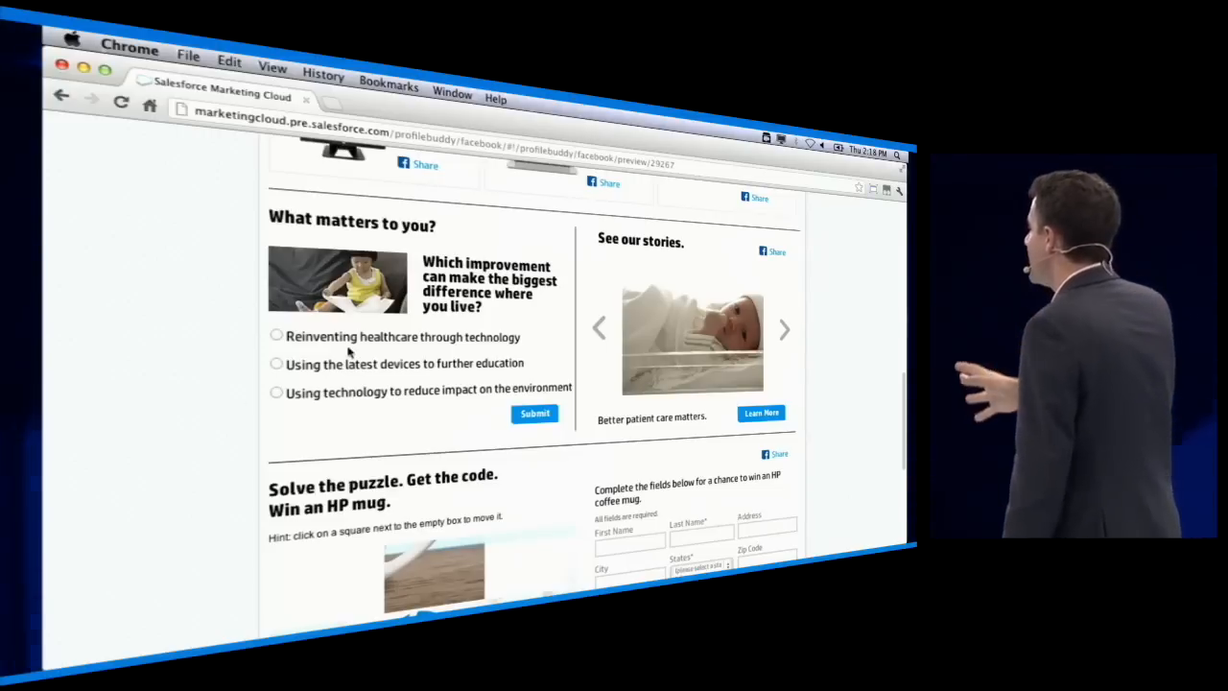
scroll("down", 3)
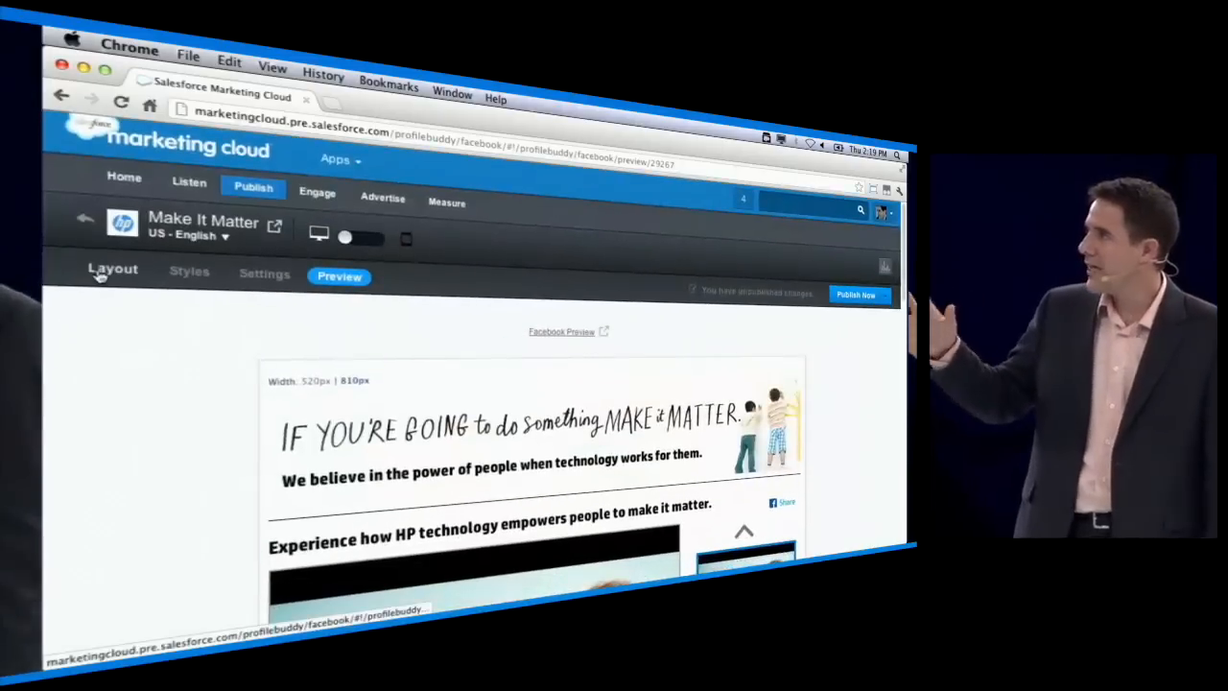
Reorder the Poll module so 'What matters the most to you?' comes first, then preview.
left_click(113, 268)
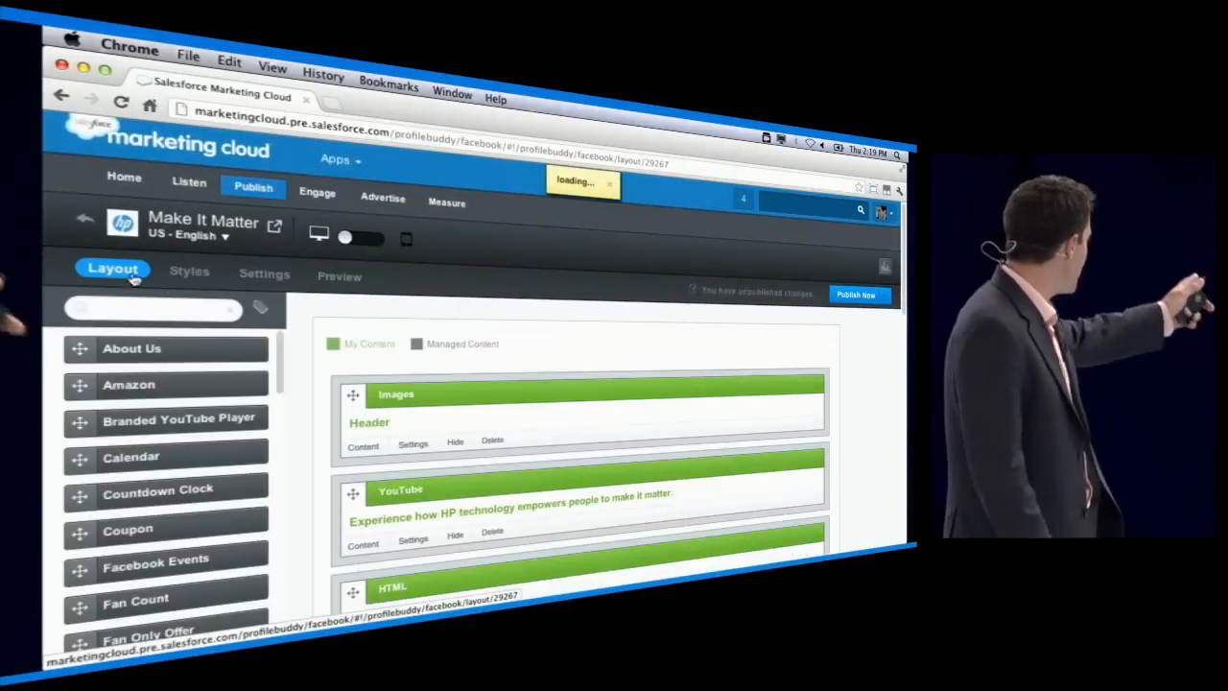
scroll("down", 3)
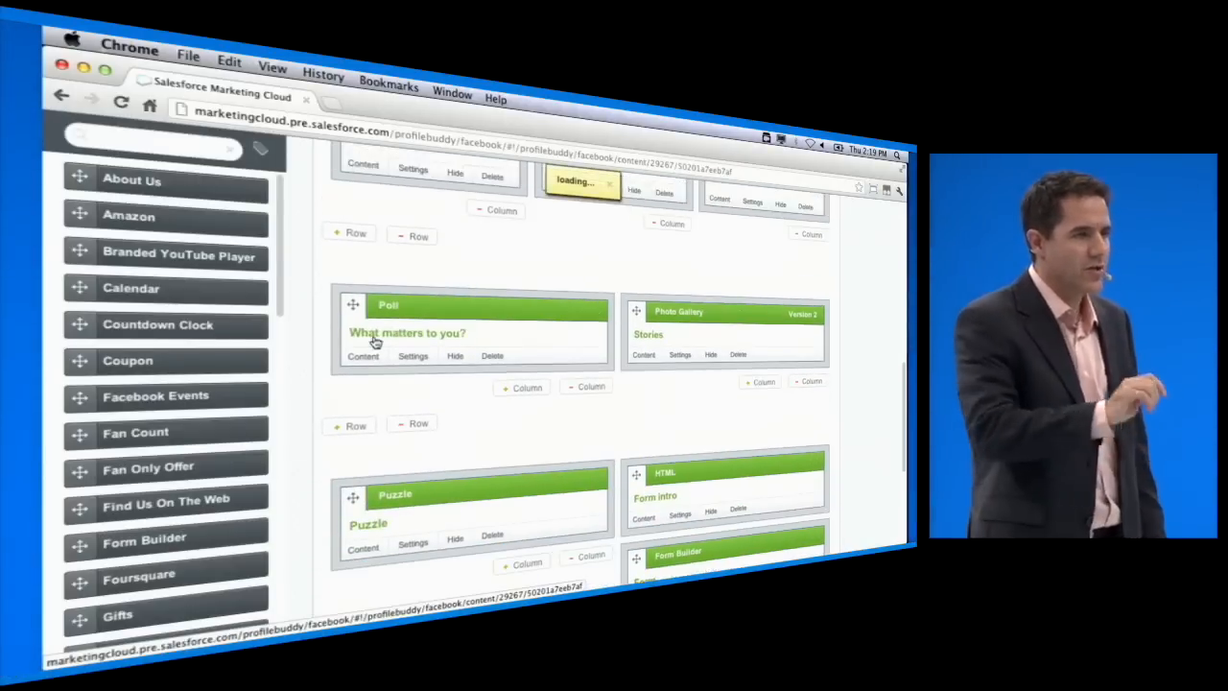
left_click(362, 355)
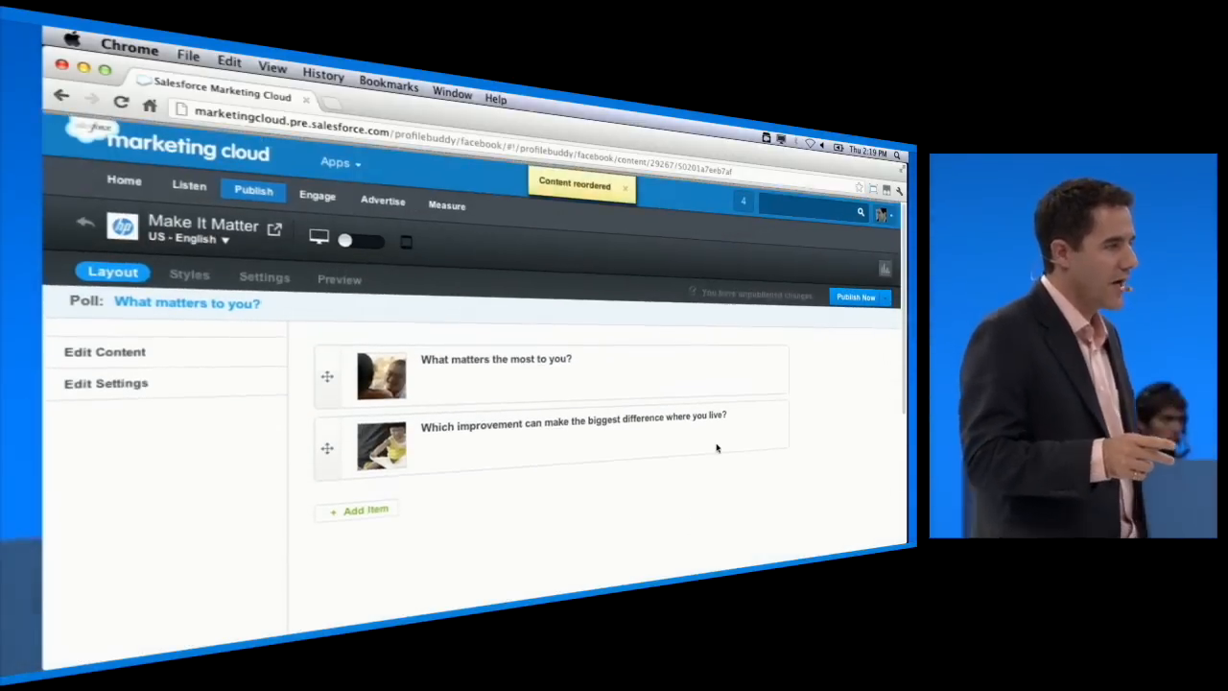
left_click(338, 277)
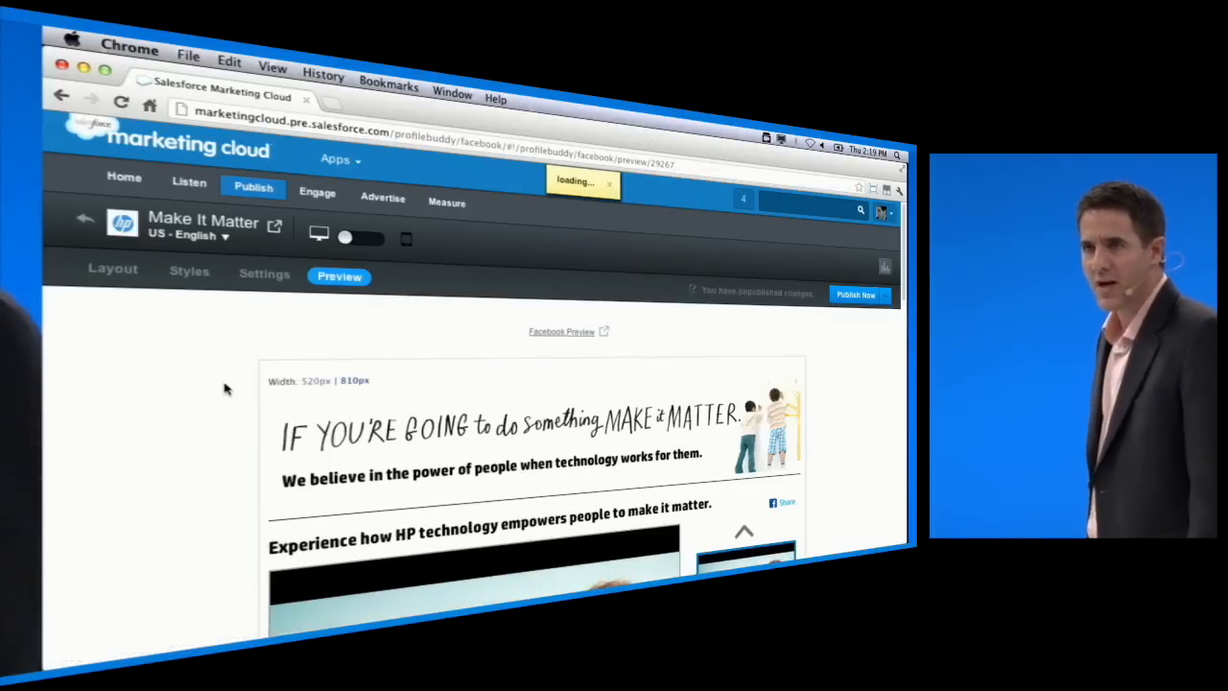
scroll("down", 3)
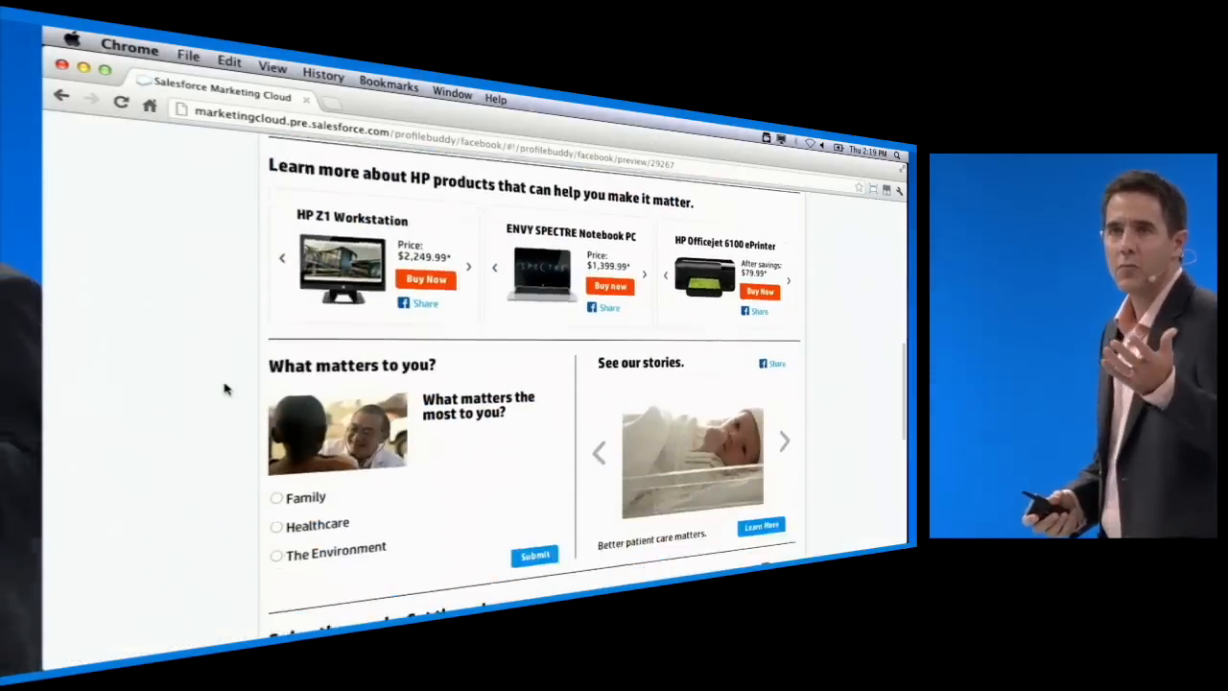
scroll("down", 3)
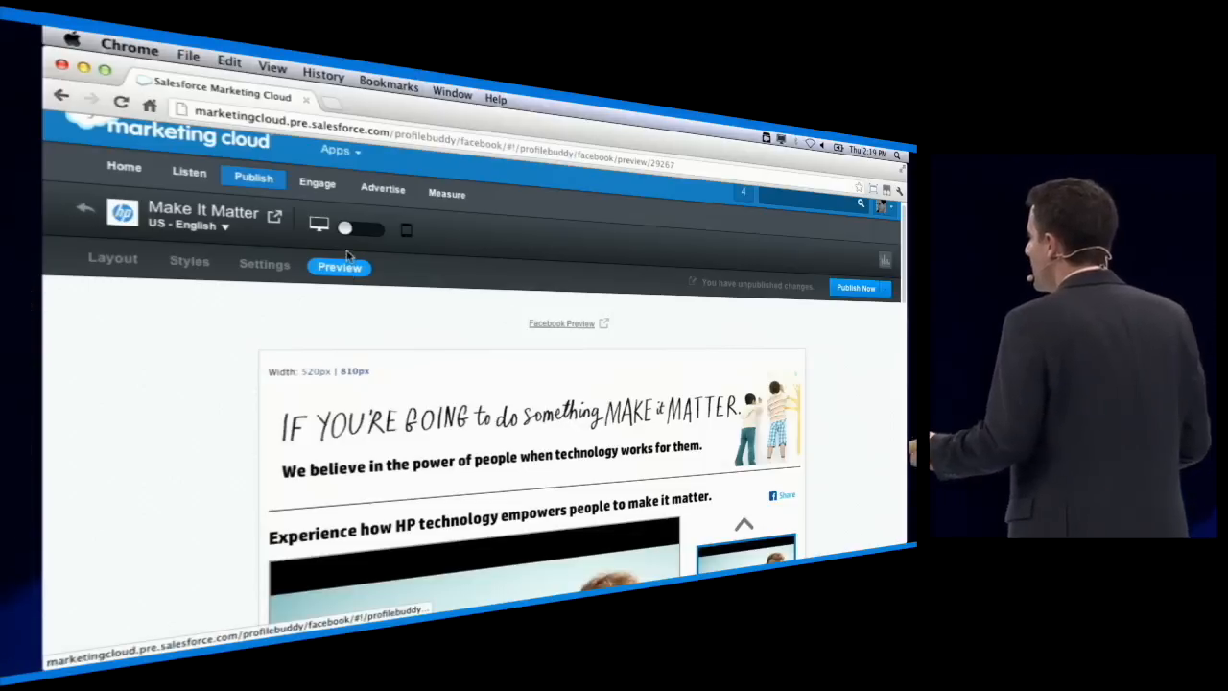
left_click(406, 229)
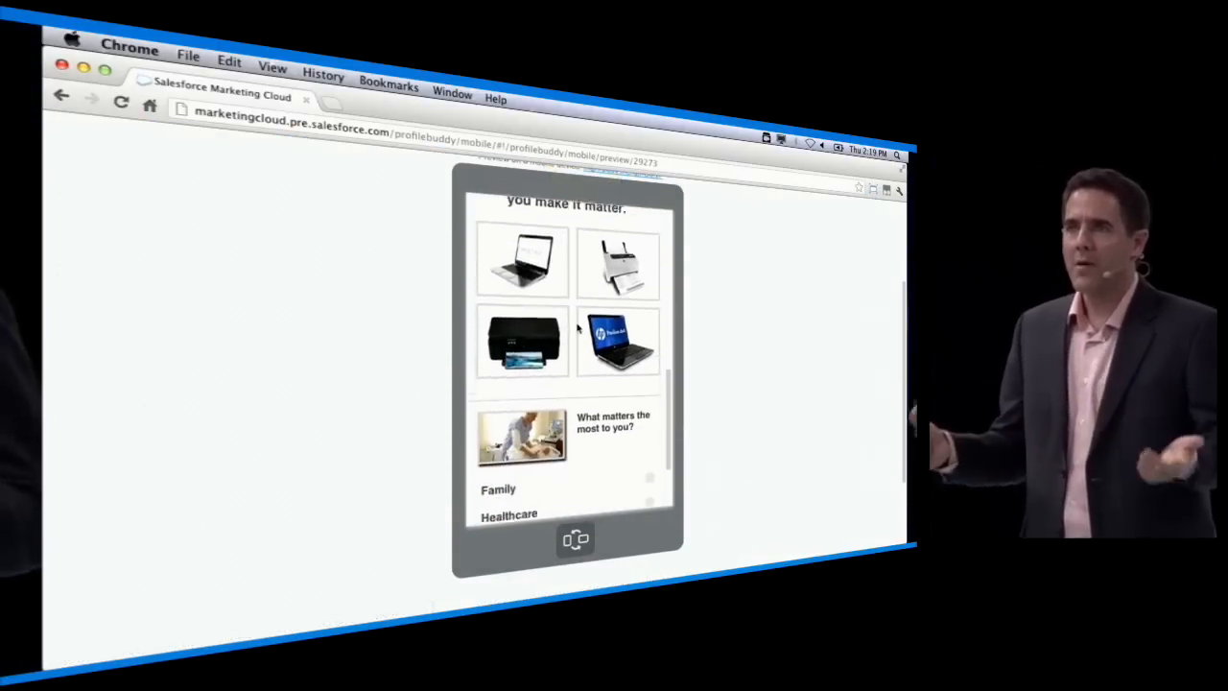
Scroll the Make It Matter page in the mobile phone preview.
scroll("down", 3)
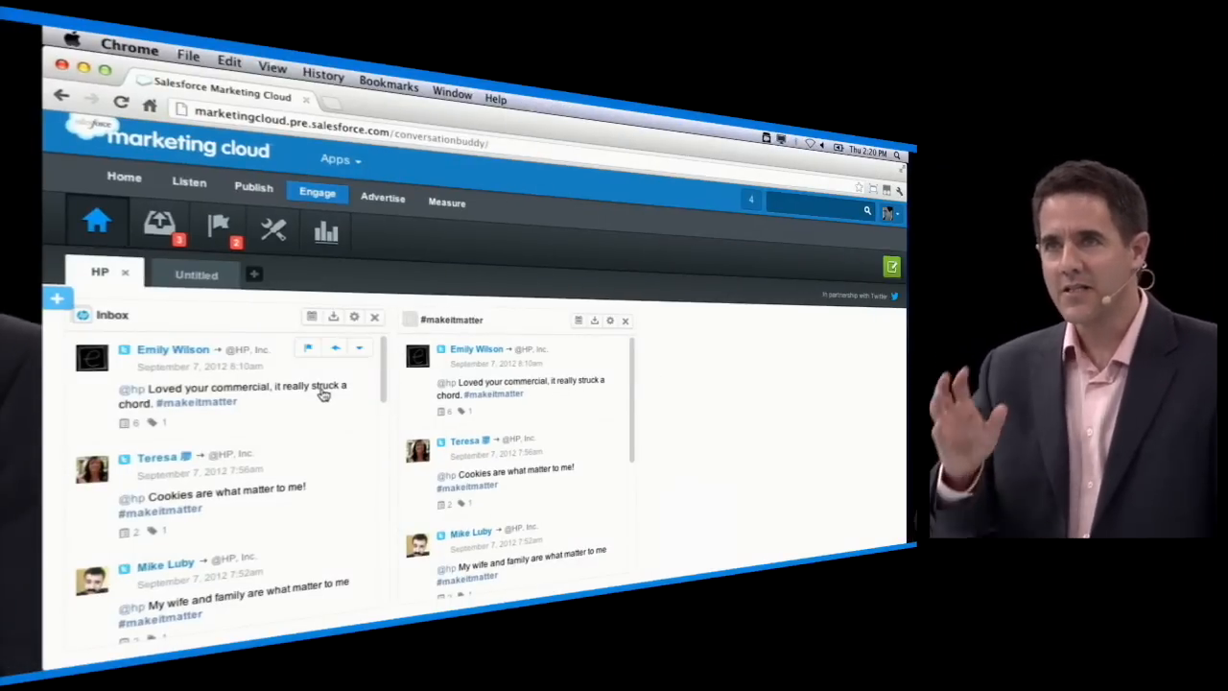
scroll("down", 3)
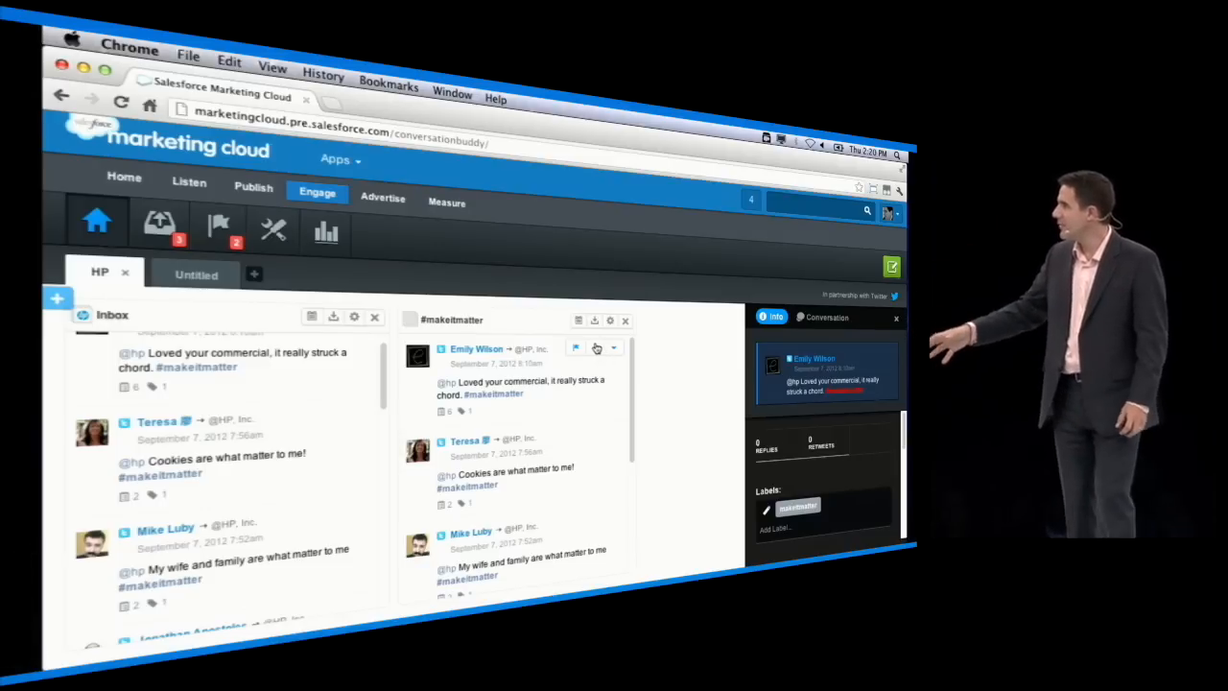
left_click(576, 348)
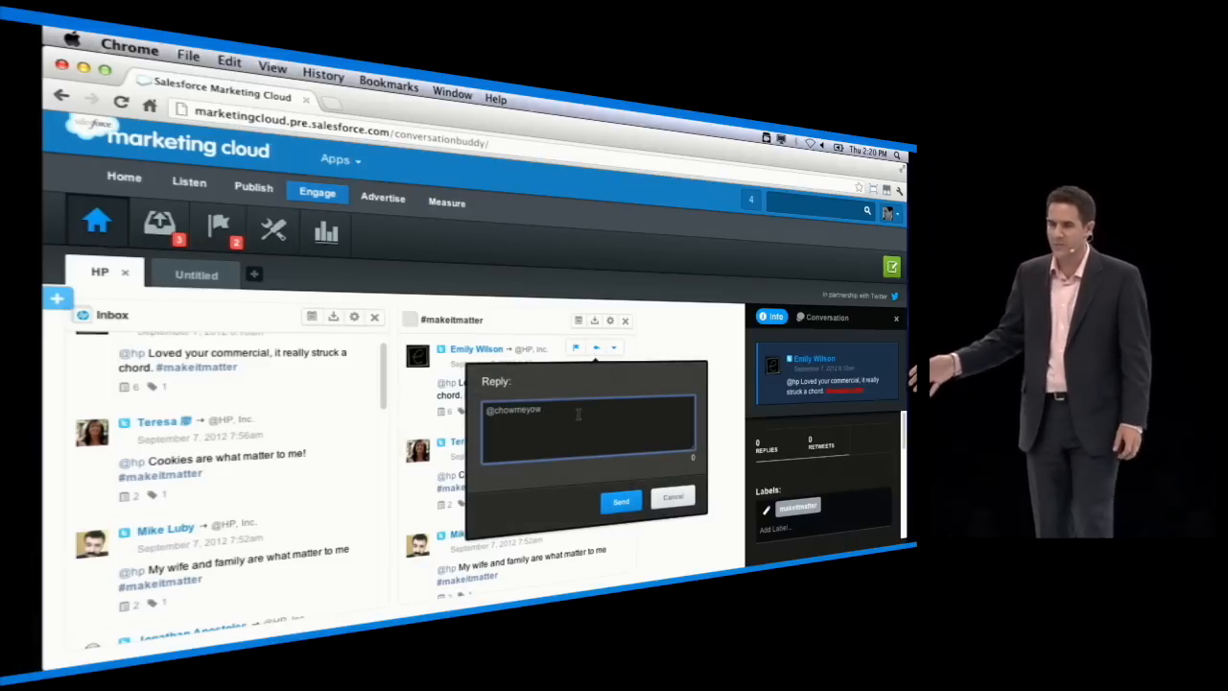
type("Thanks, Emily!")
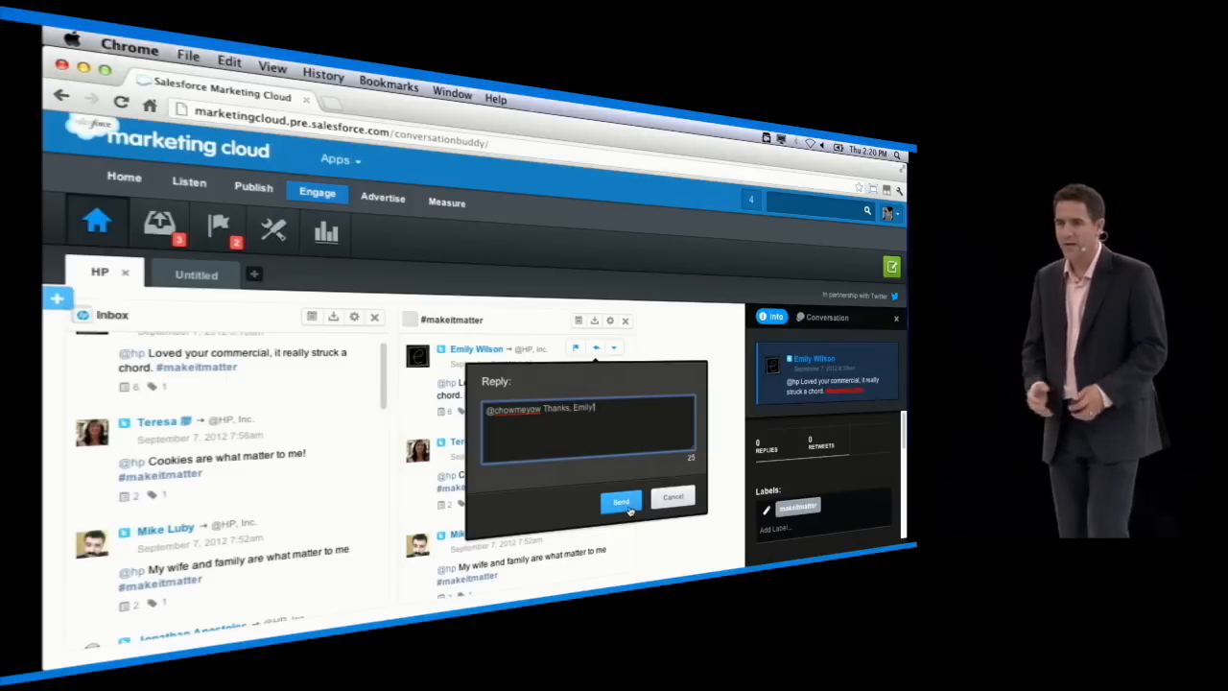
left_click(619, 501)
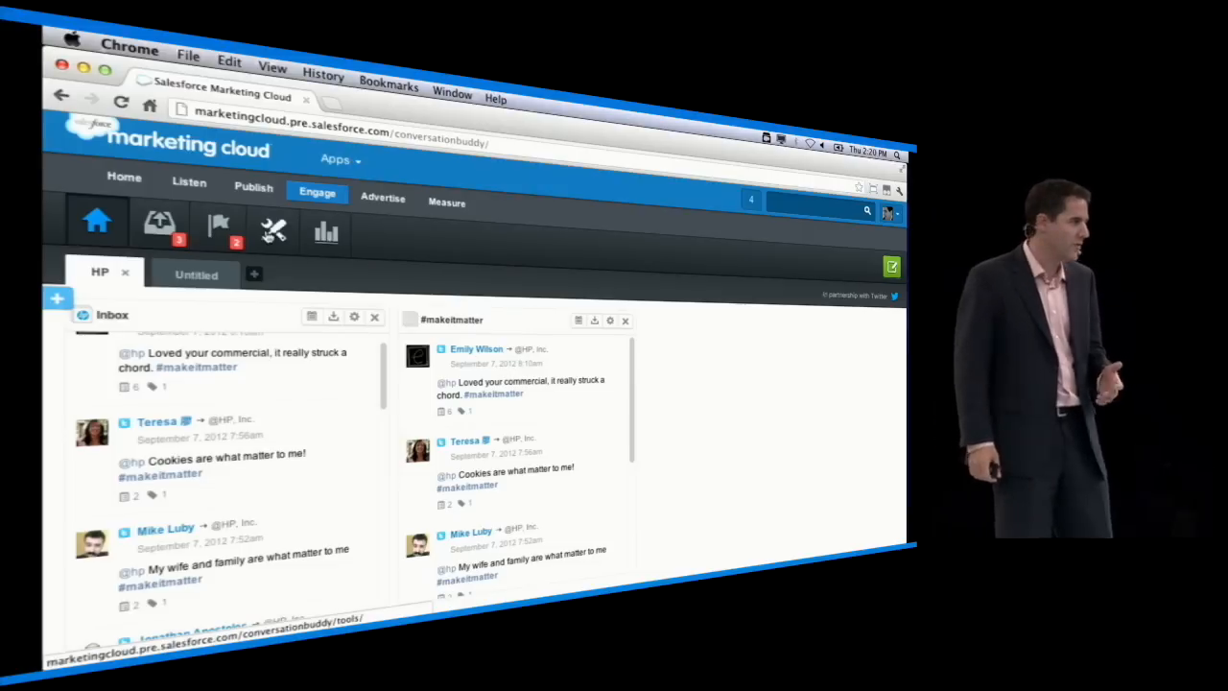
mouse_move(274, 231)
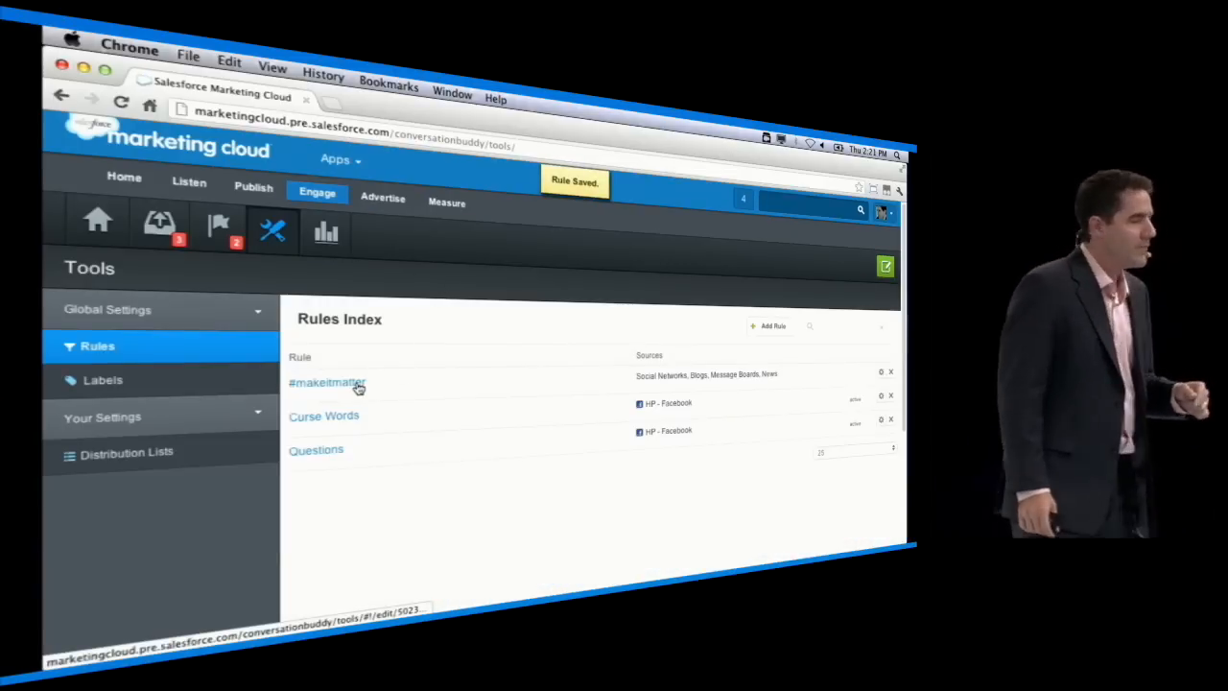
Save the #makeitmatter rule that creates Salesforce contacts and auto-flags messages across all four source types.
left_click(327, 383)
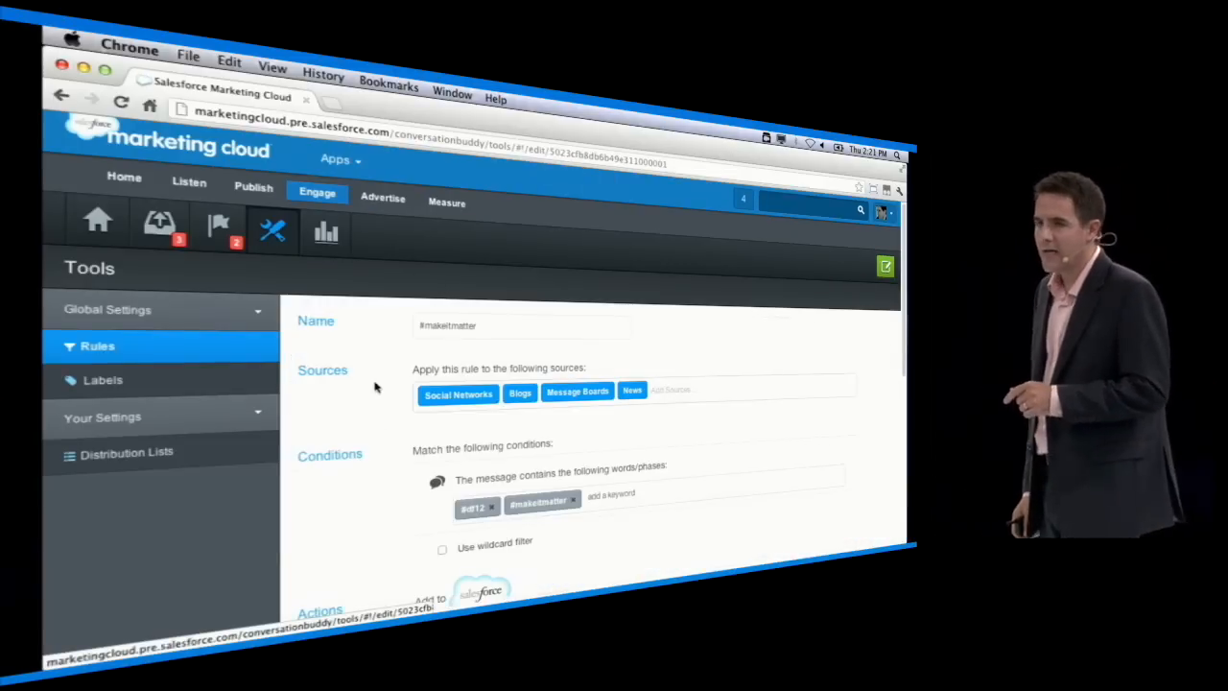
scroll("down", 3)
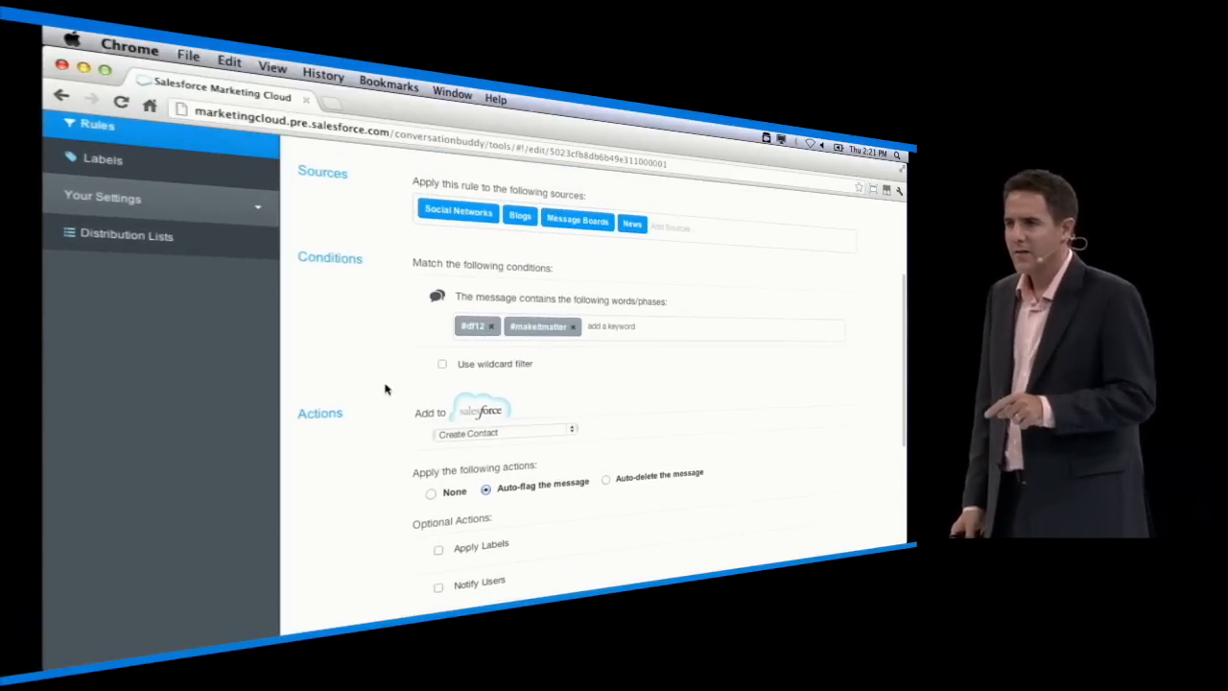
scroll("down", 3)
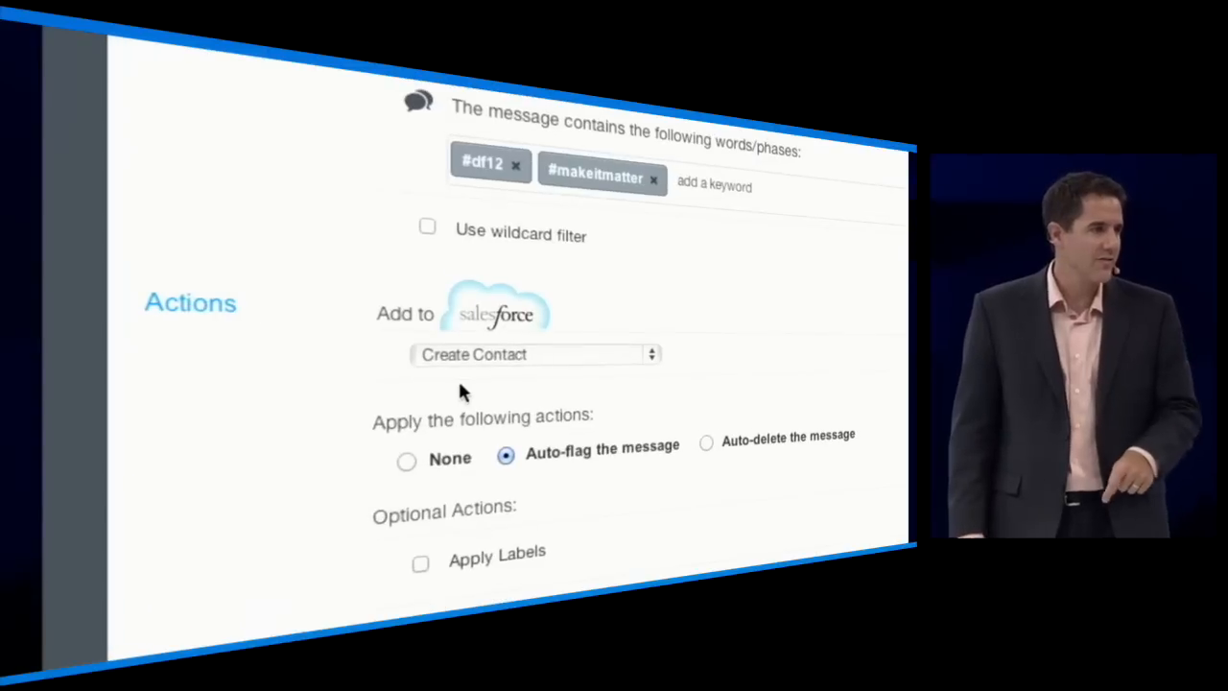
left_click(534, 354)
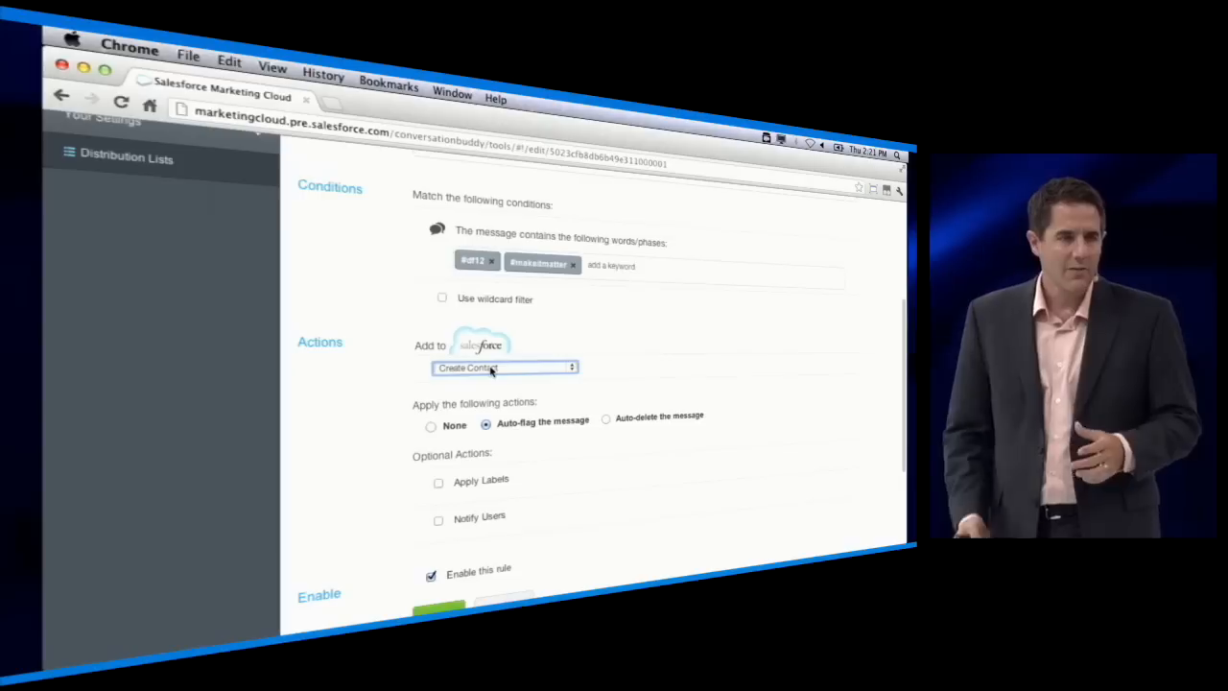
scroll("down", 3)
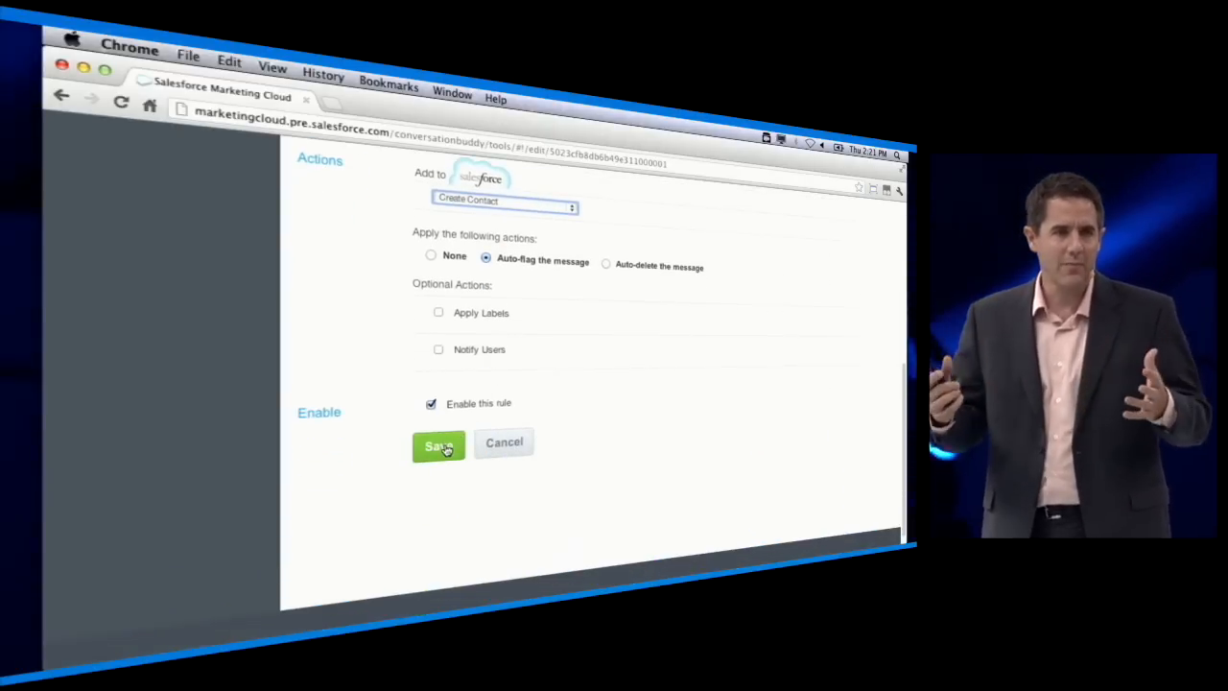
left_click(438, 446)
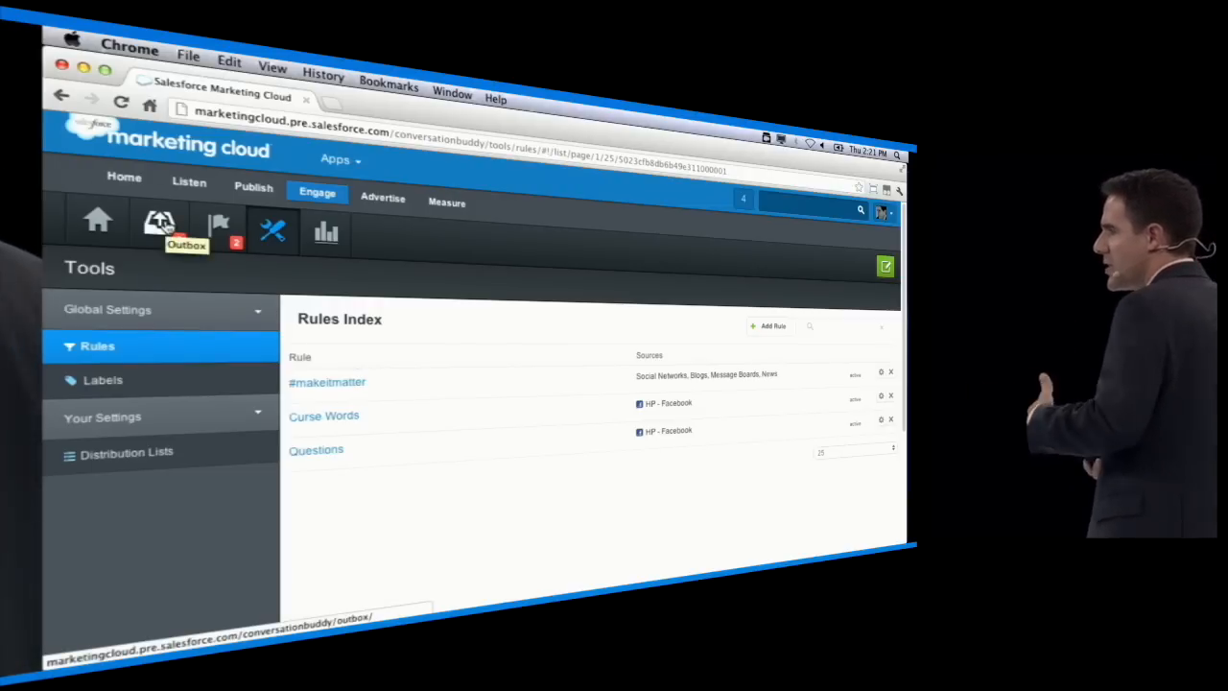
View HP's scheduled September 2012 Facebook posts in the Outbox, including the laptop-color poll.
left_click(159, 222)
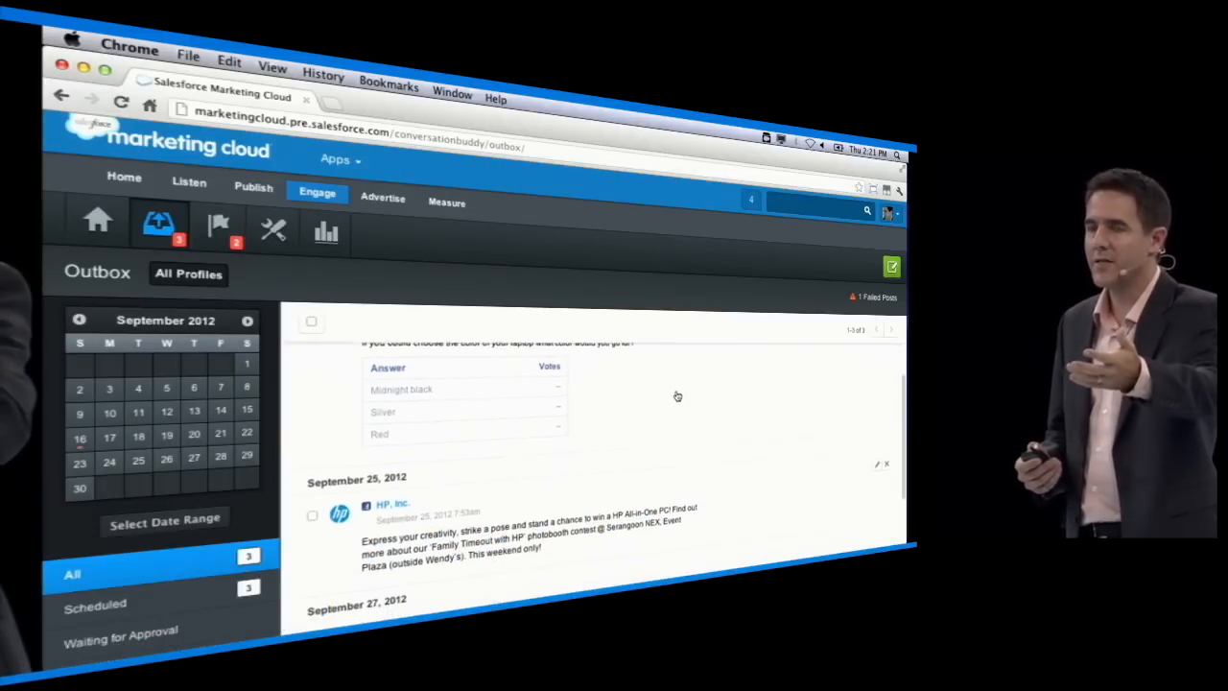
scroll("down", 3)
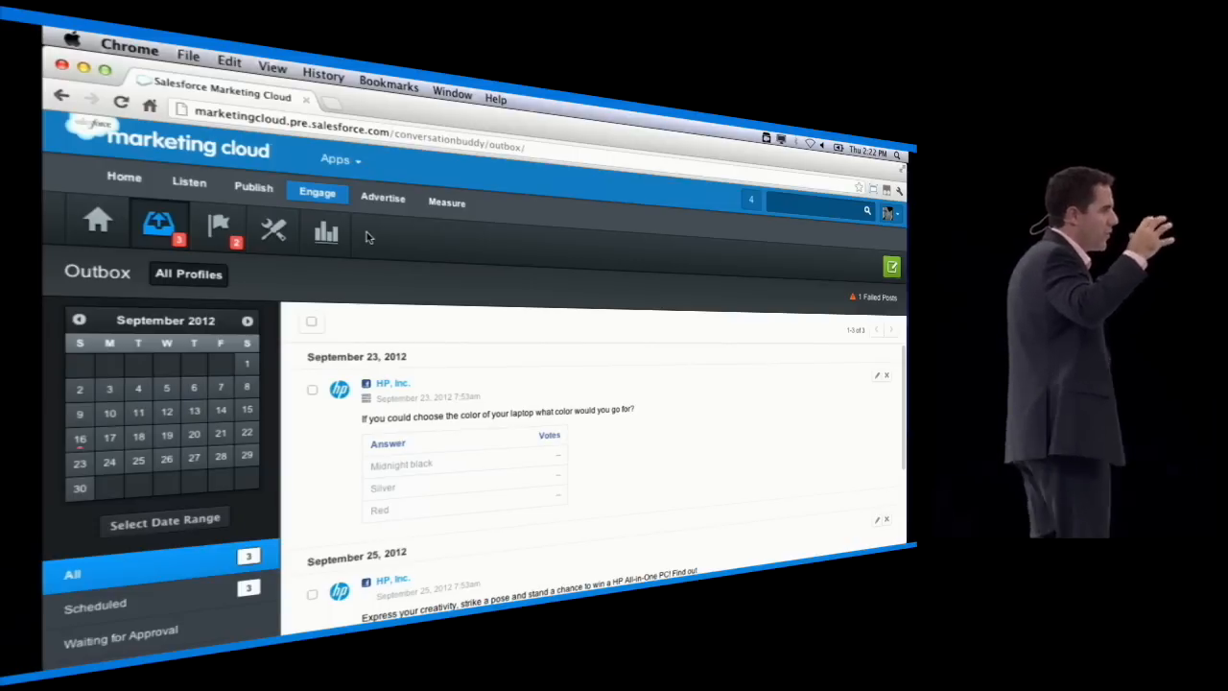
mouse_move(326, 233)
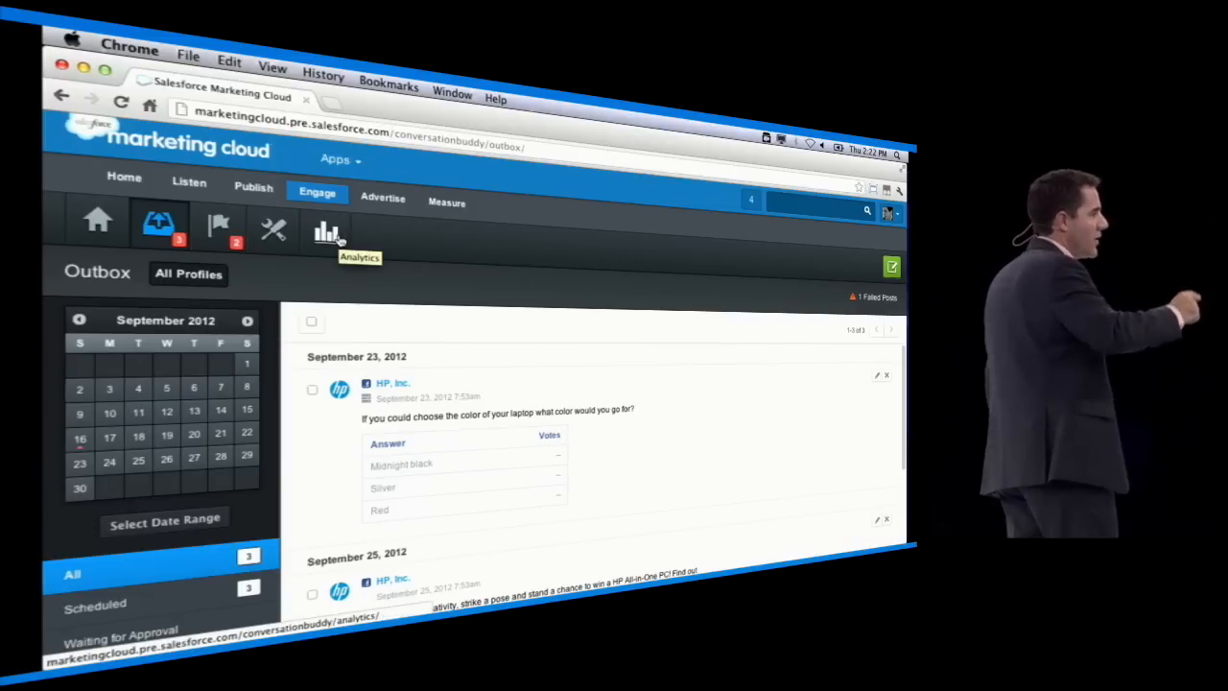
Open HP's Facebook analytics (32 outgoing, 1,492 replies) and scroll to per-post engagement.
left_click(328, 230)
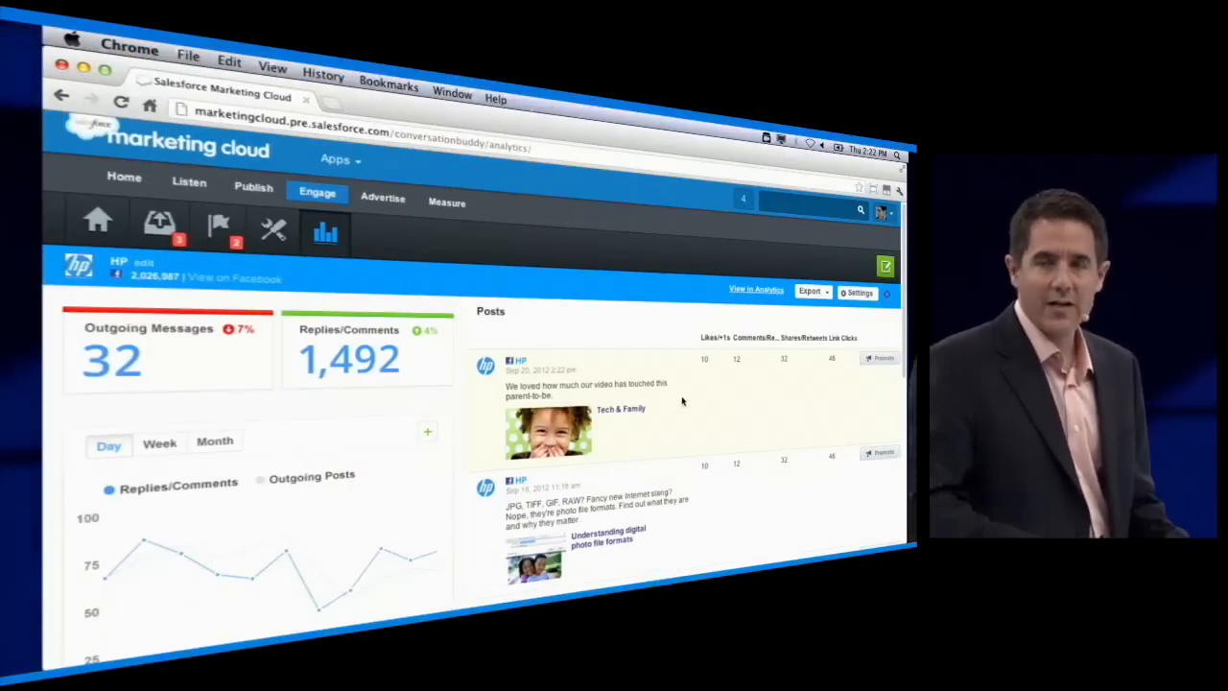
scroll("down", 3)
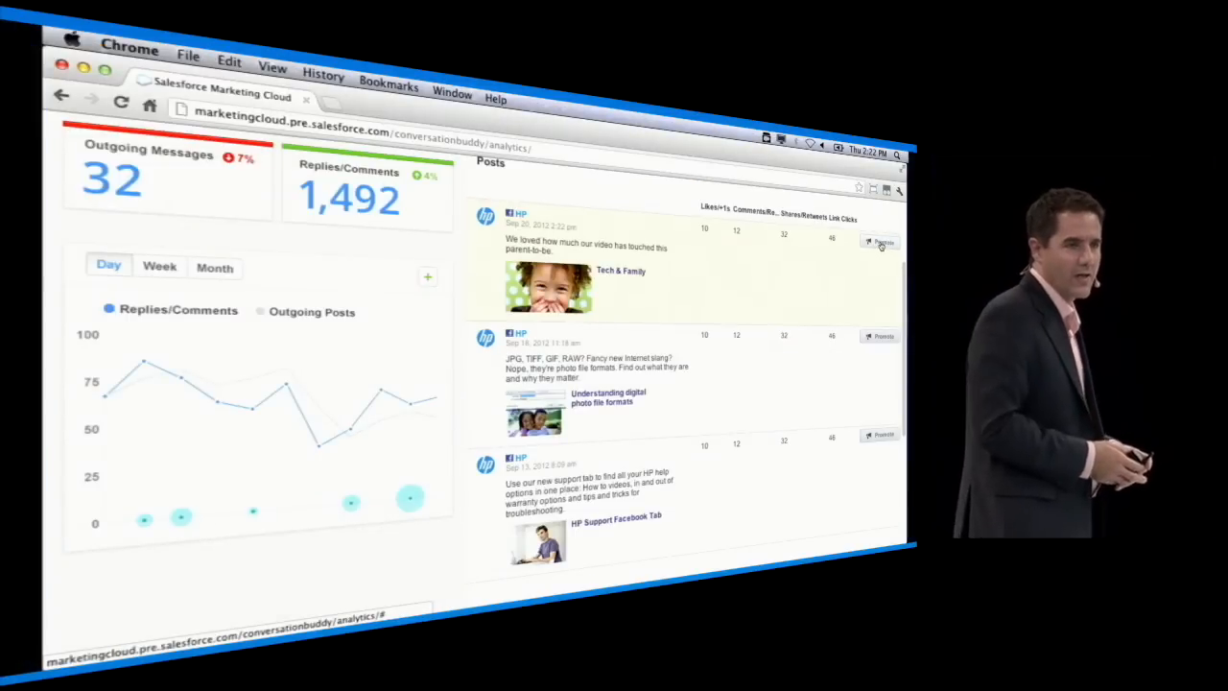
Promote the parent-to-be post as a Sponsored Story ad.
left_click(880, 243)
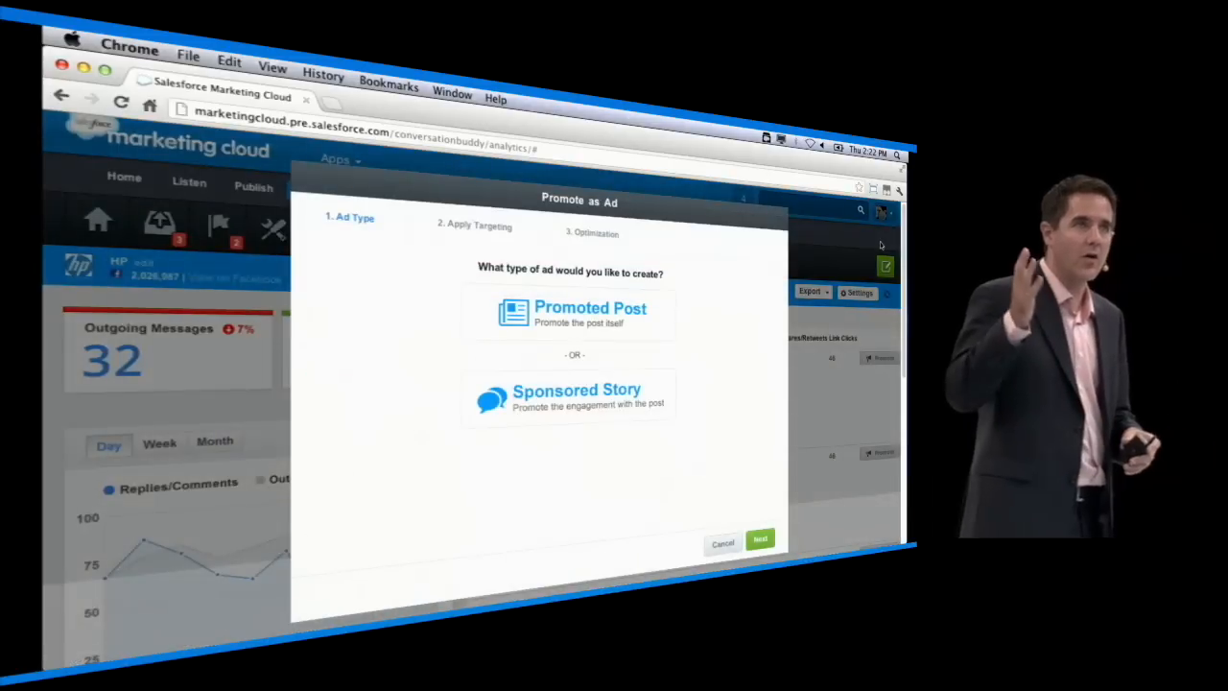
left_click(569, 398)
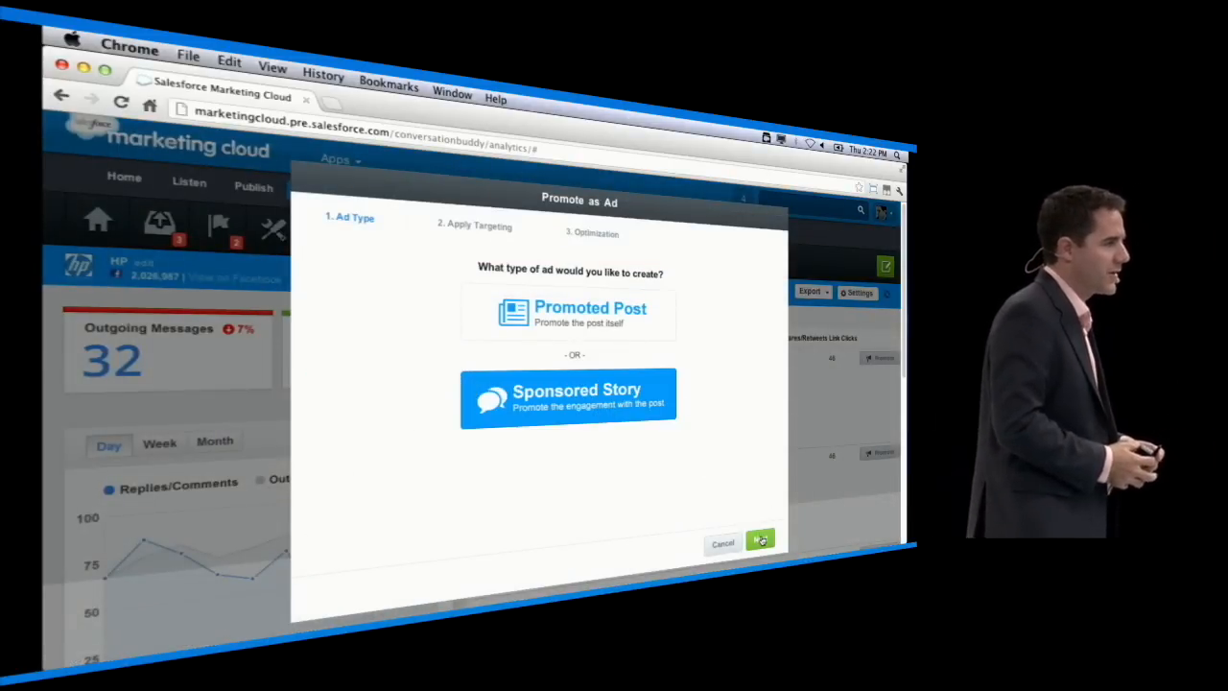
left_click(760, 540)
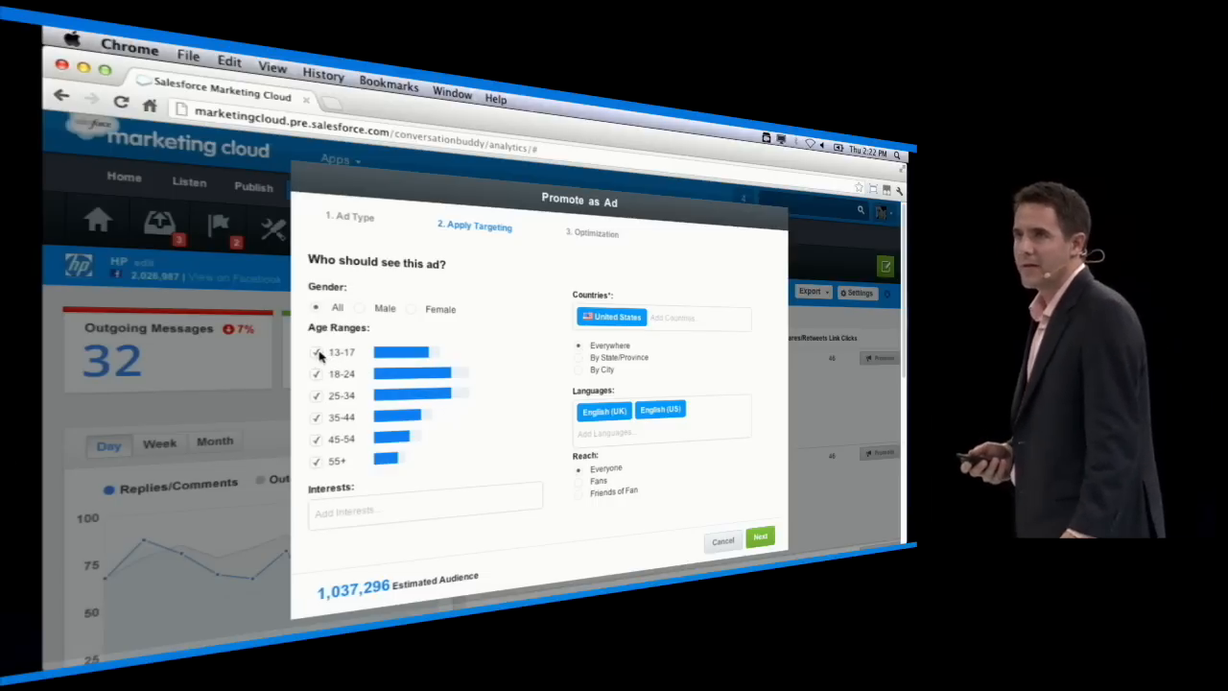
Target the ad to ages 18–44 interested in Parenting in the US and Canada.
left_click(317, 352)
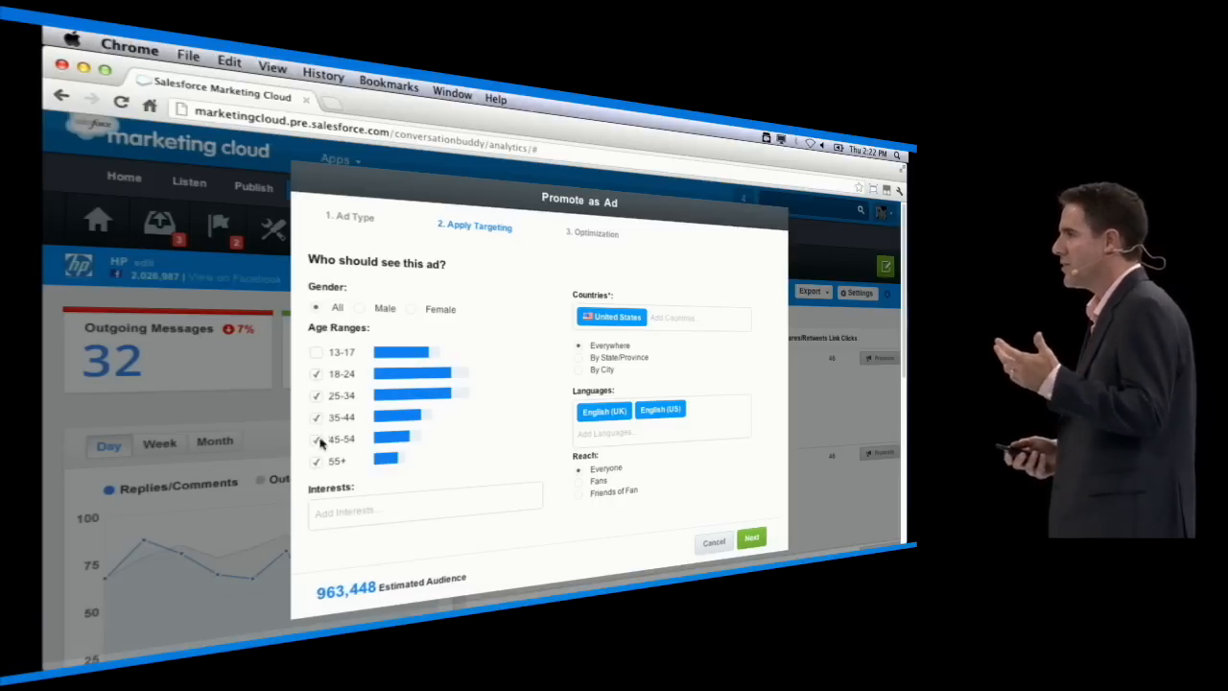
left_click(317, 438)
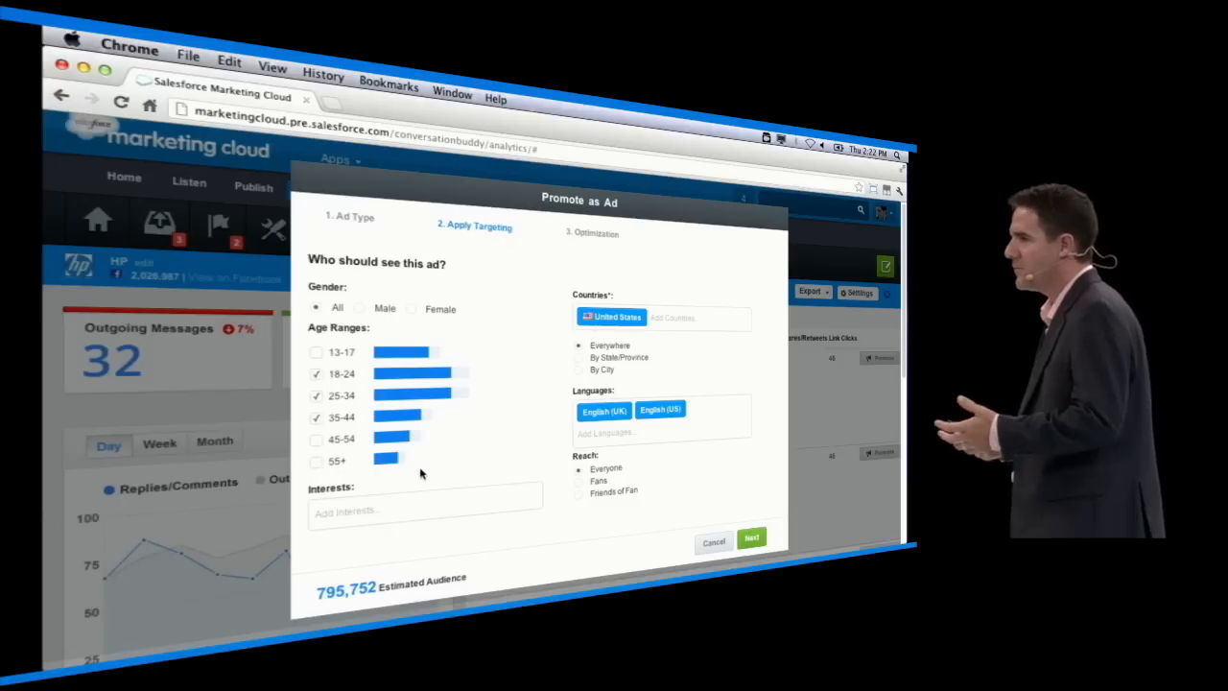
type("Parenting")
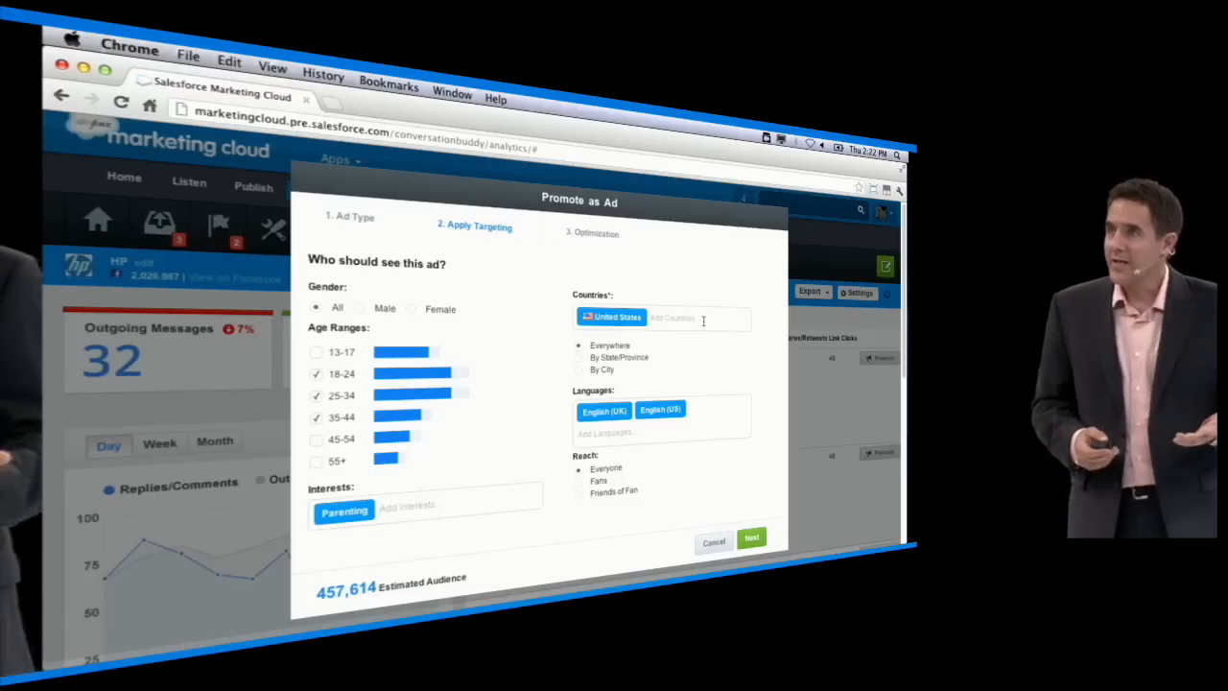
type("Cana")
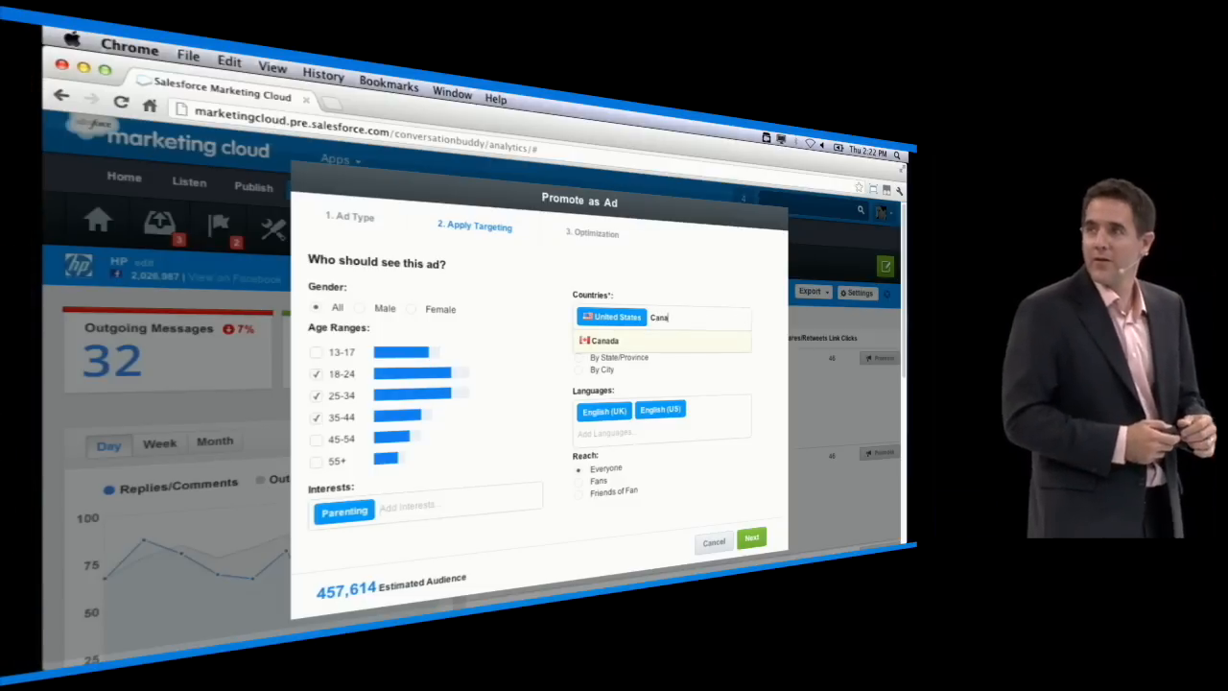
left_click(602, 341)
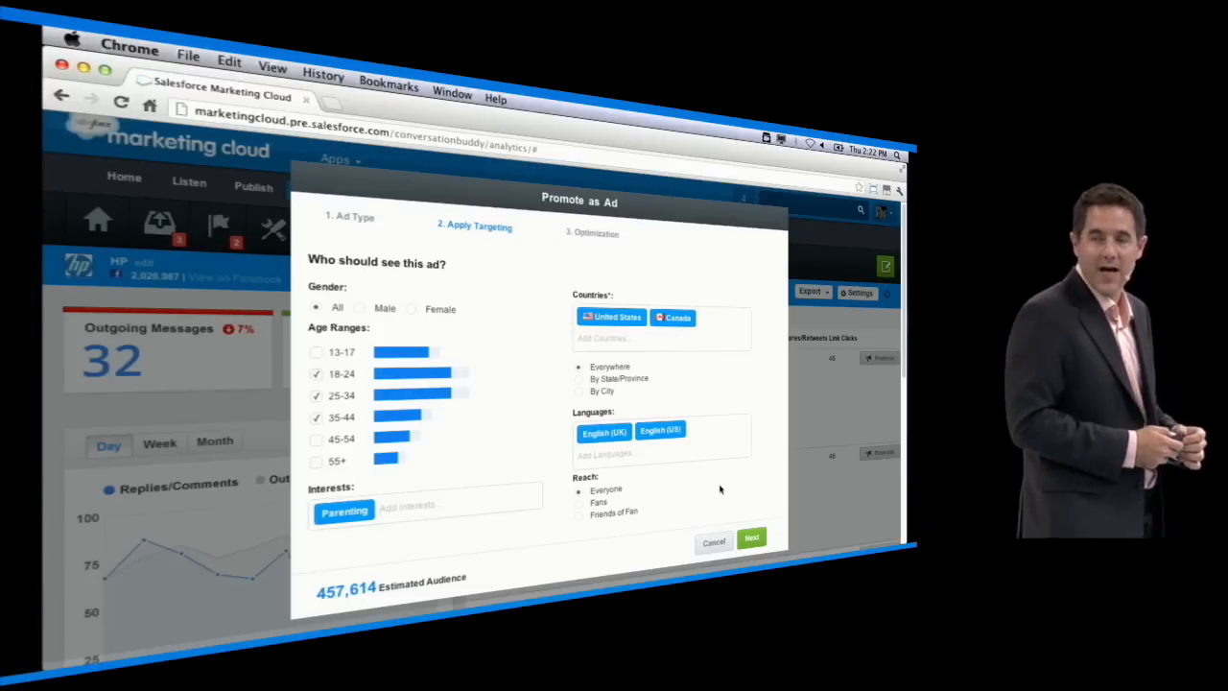
left_click(752, 537)
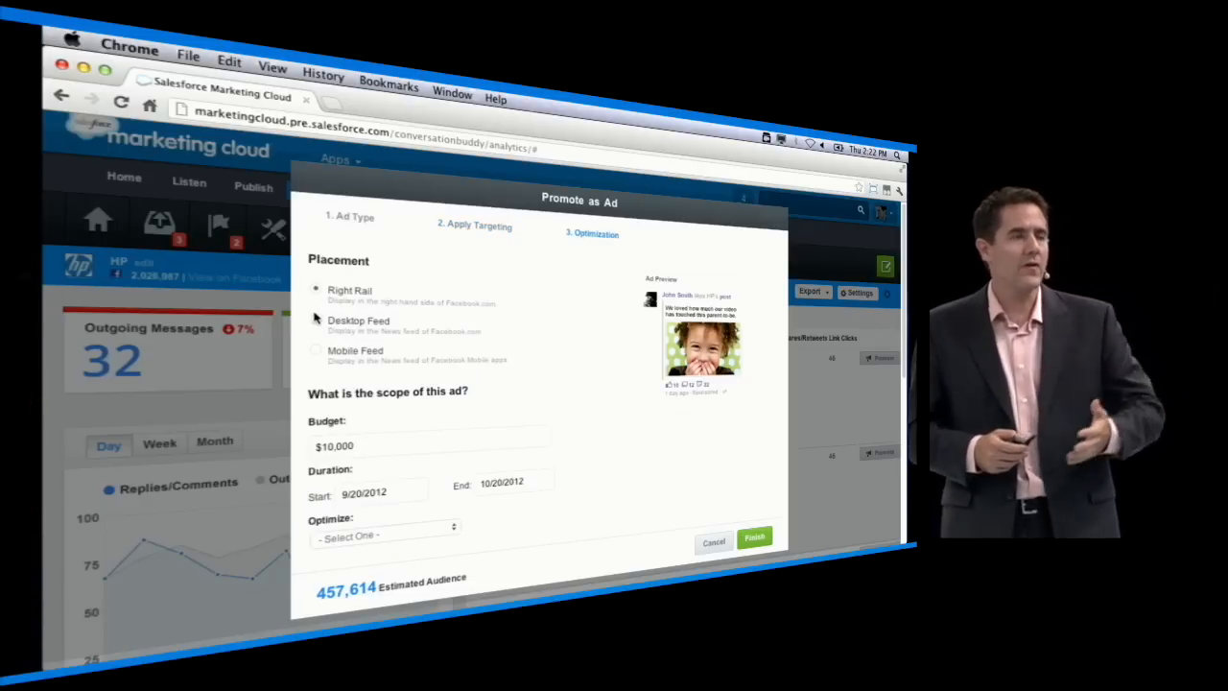
Place the sponsored story in the Mobile Feed with the Make It Matter Optimizer and launch it.
left_click(316, 352)
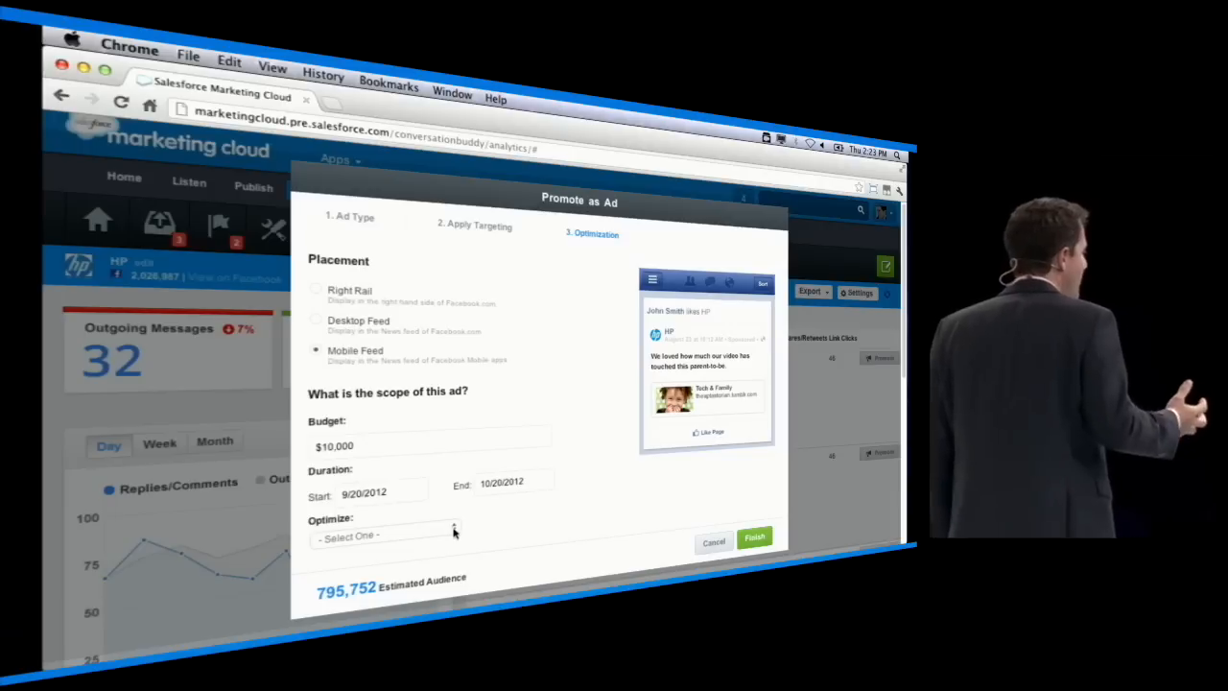
left_click(384, 535)
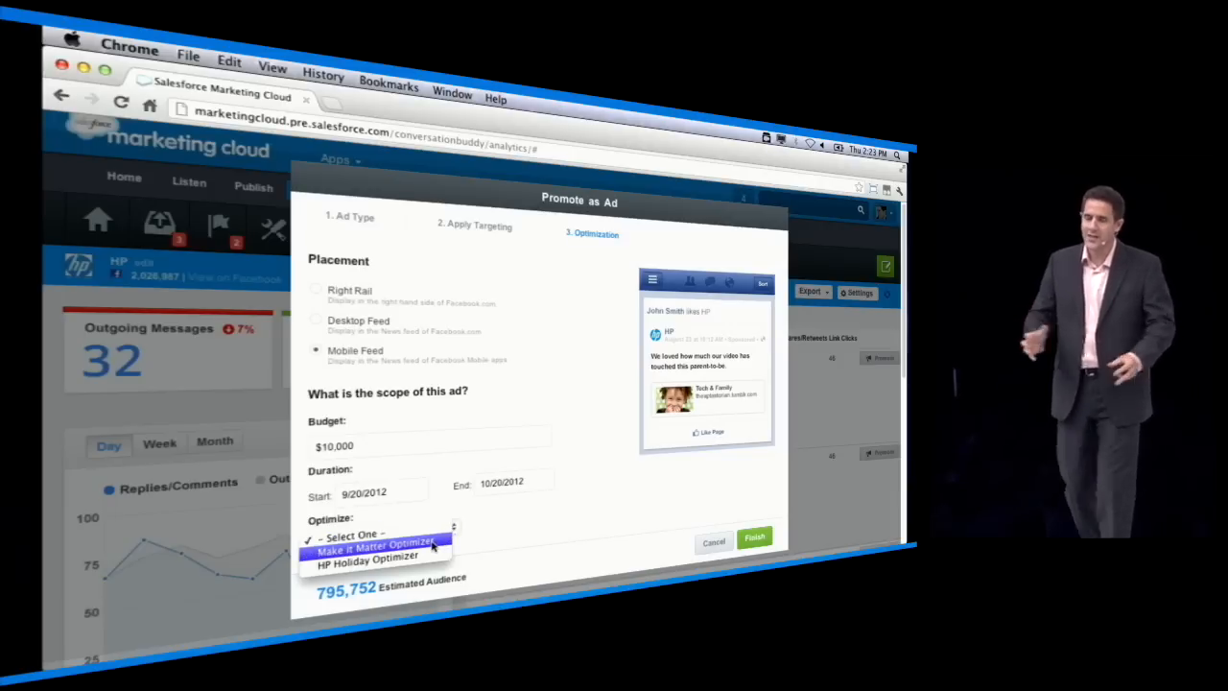
left_click(374, 545)
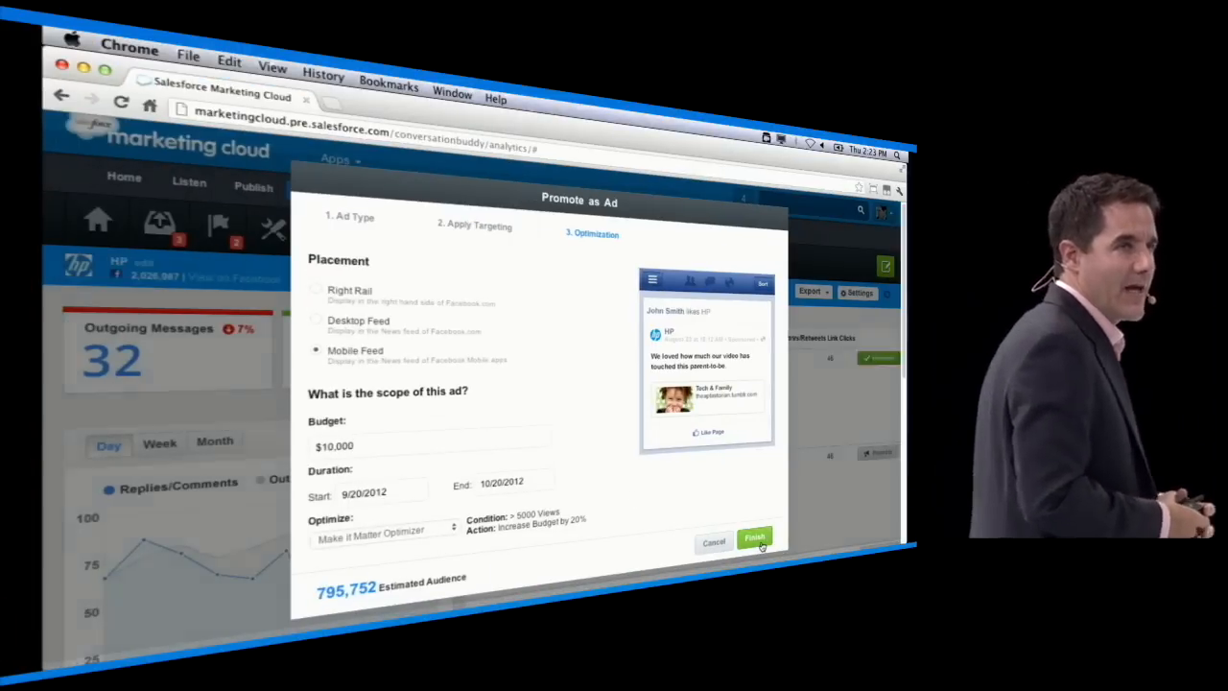
left_click(754, 538)
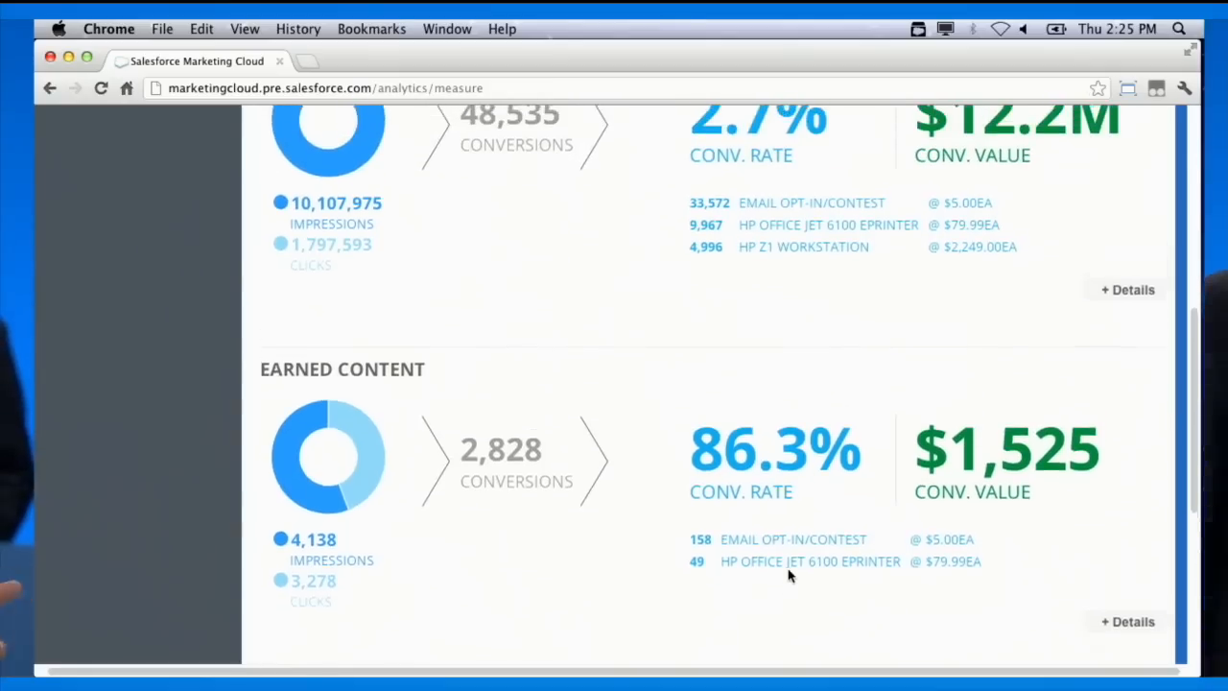
Scroll the Measure page to the Paid/Earned/Owned trend chart for Sep 1–15.
scroll("up", 3)
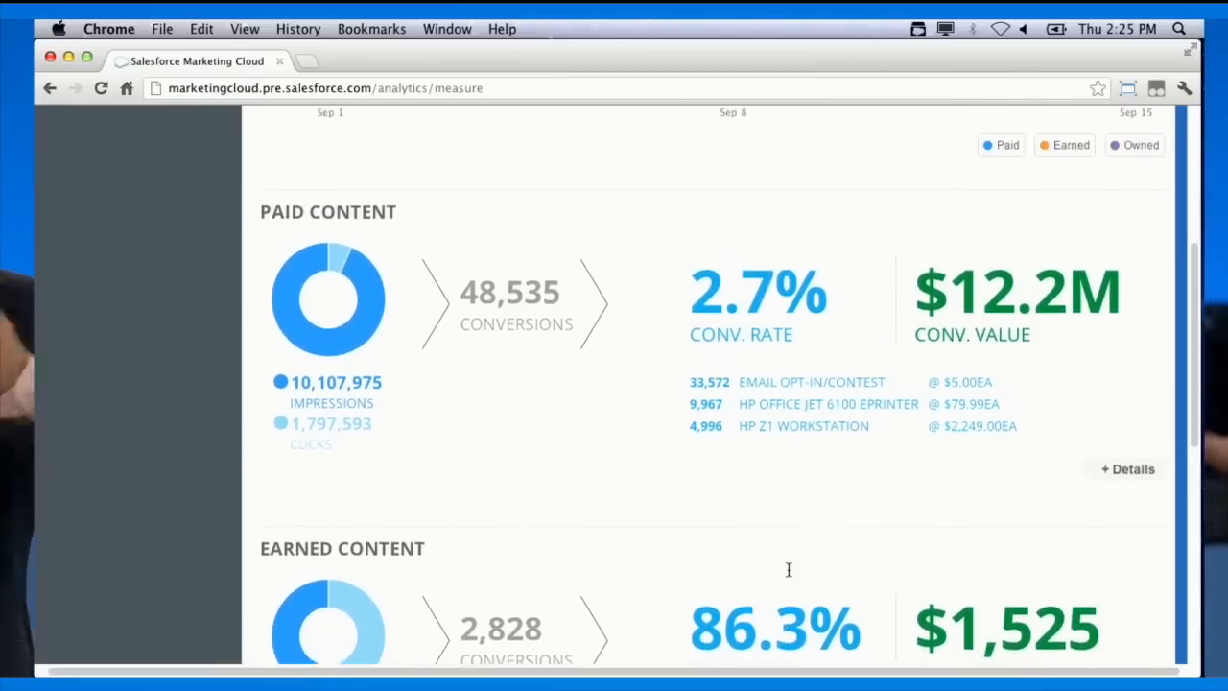
scroll("down", 3)
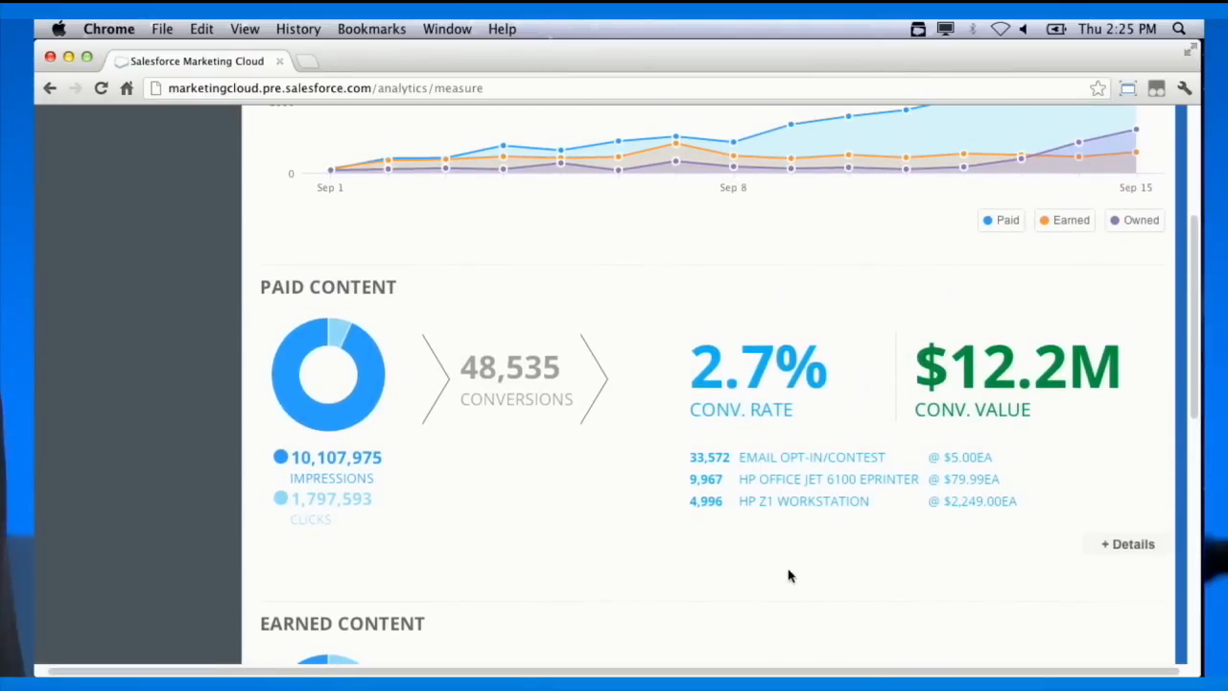
mouse_move(789, 503)
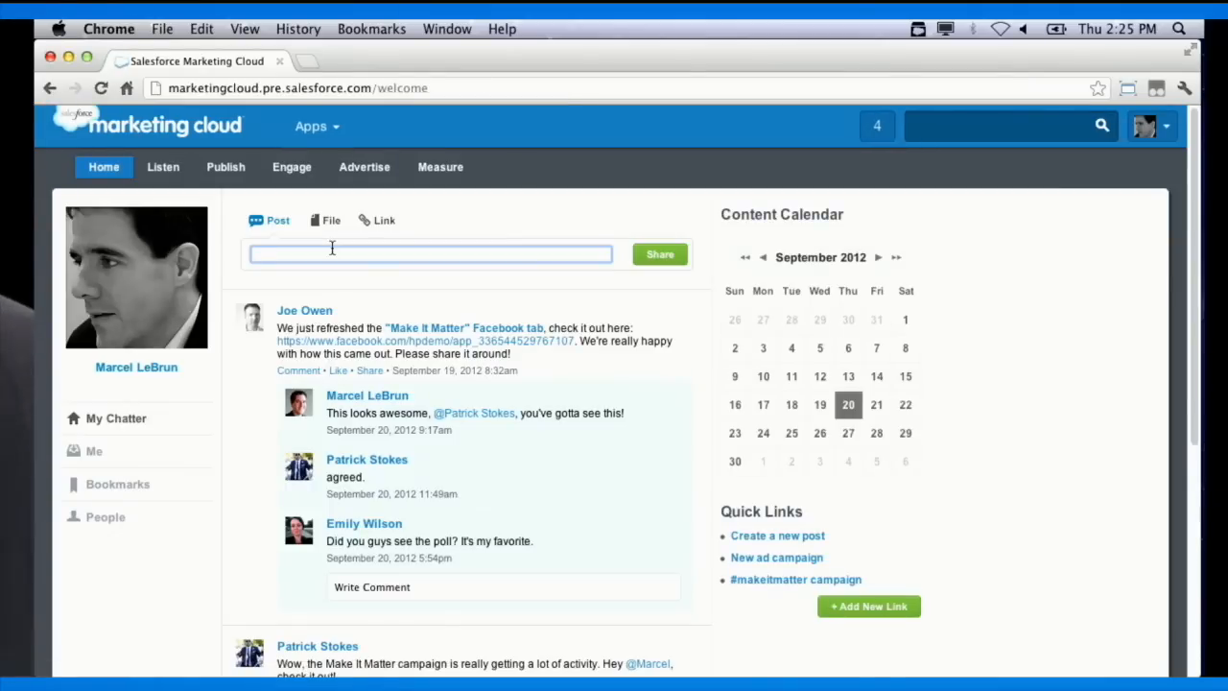
Write the team status post 'You guys rock, especial' in the Post box.
type("You guys rock,")
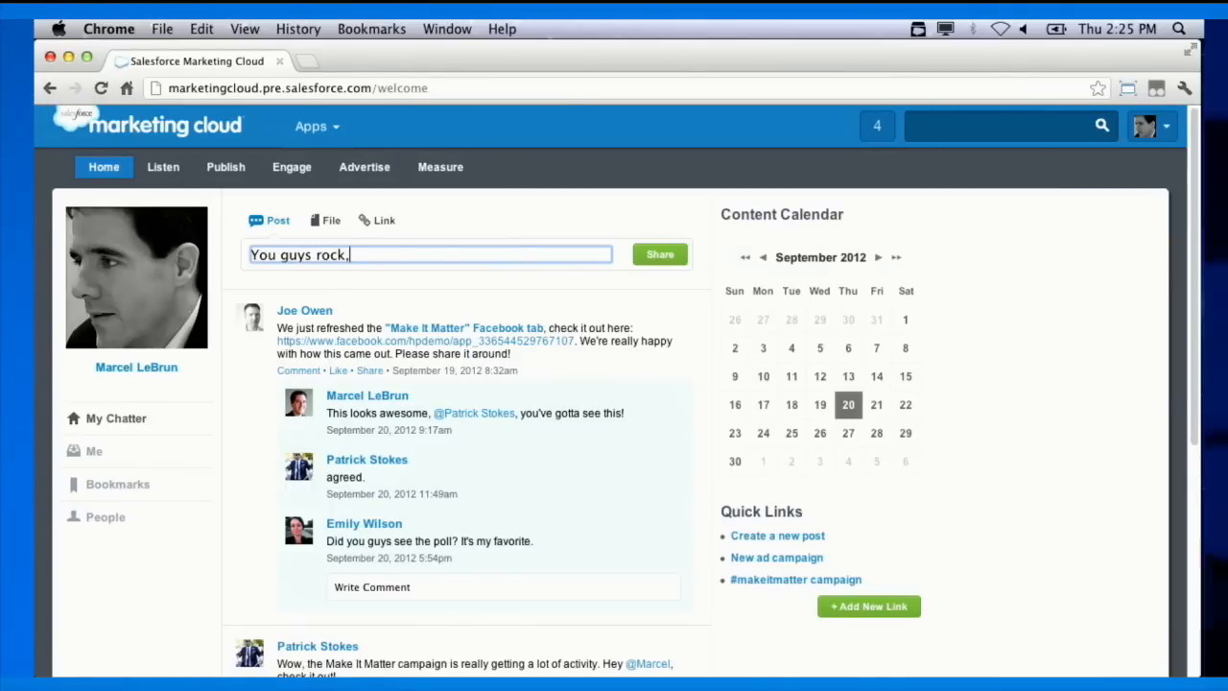
type("especial")
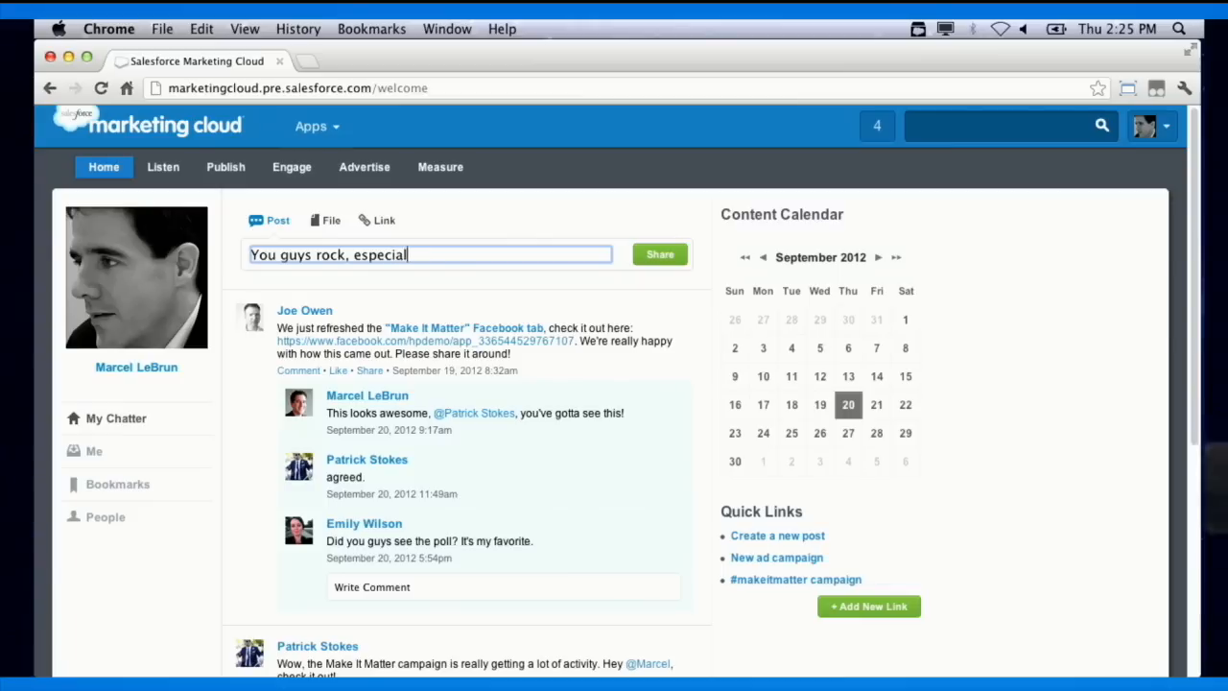